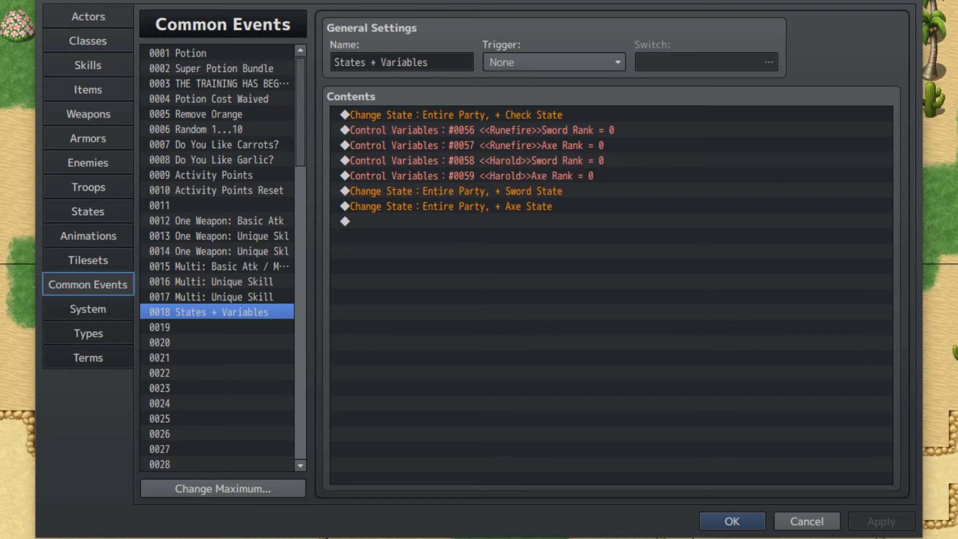
{"action": "mouse_move", "coordinate": [544, 131]}
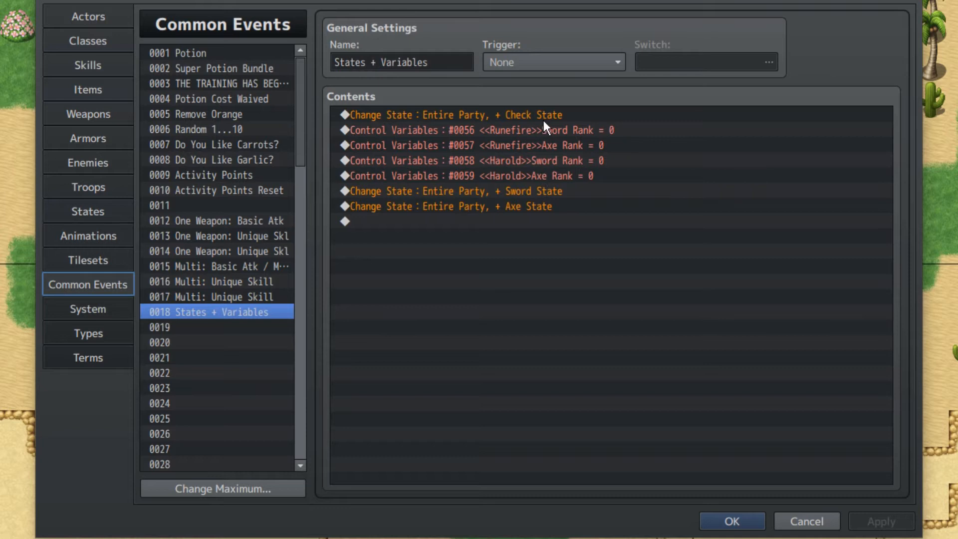
- Point out the Check State, Runefire's axe rank variable and Sword State commands
{"action": "left_click", "coordinate": [450, 114]}
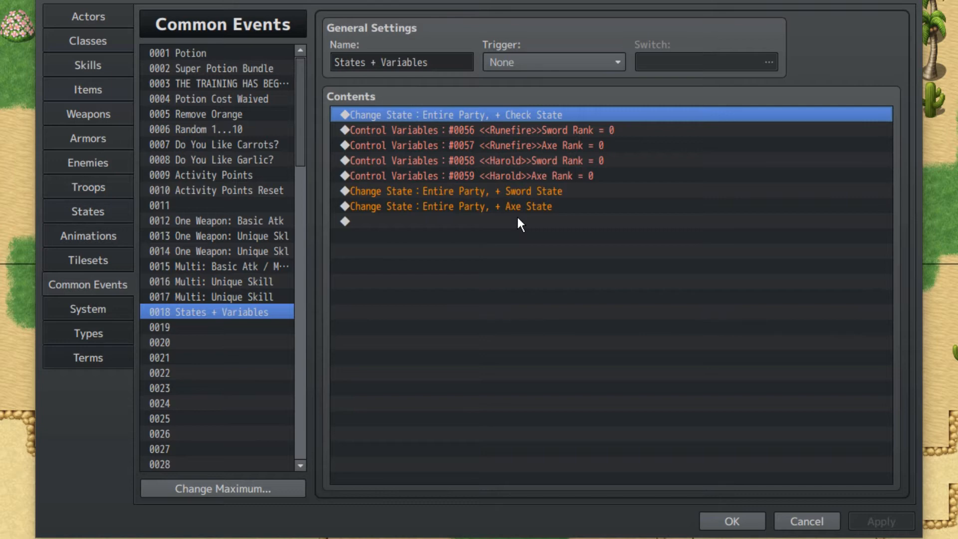
{"action": "left_click", "coordinate": [560, 145]}
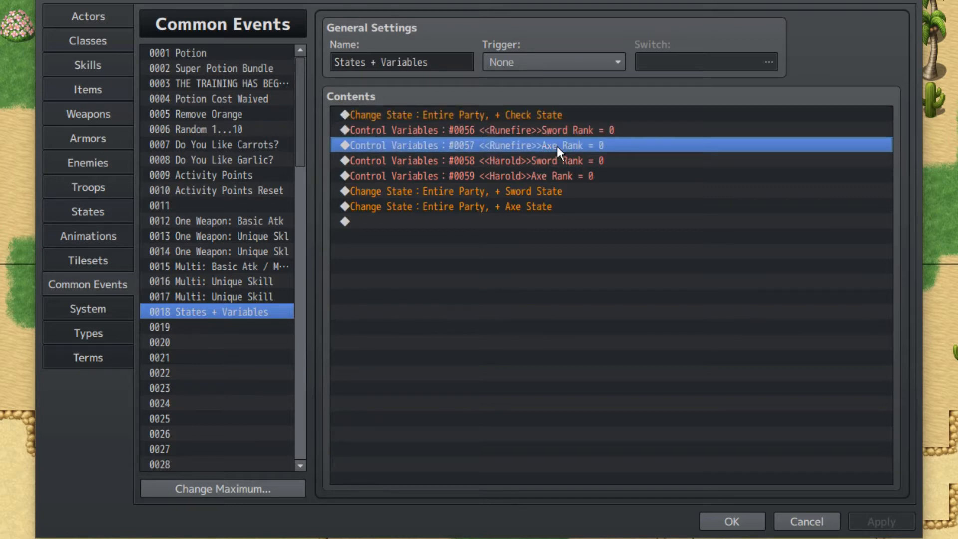
{"action": "mouse_move", "coordinate": [510, 258]}
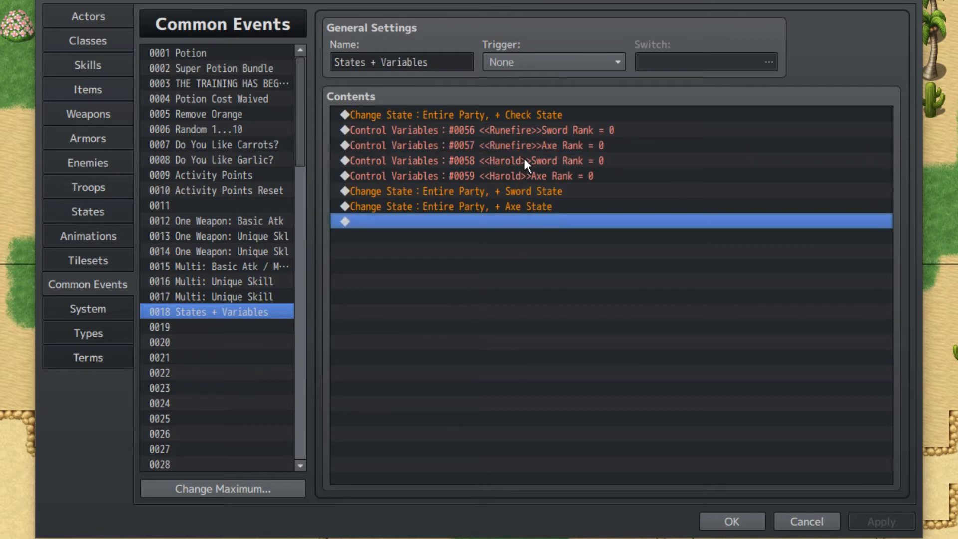
{"action": "left_click", "coordinate": [562, 145]}
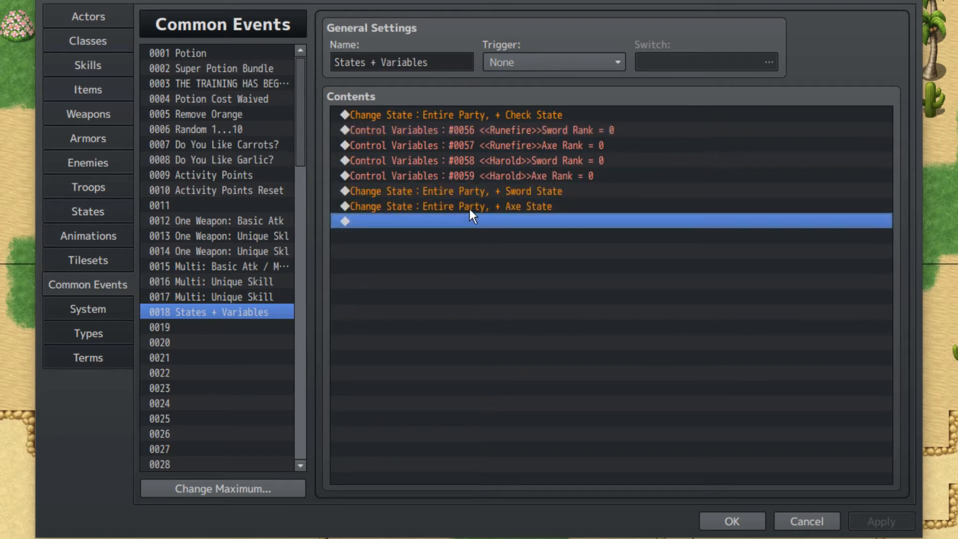
{"action": "left_click", "coordinate": [448, 191]}
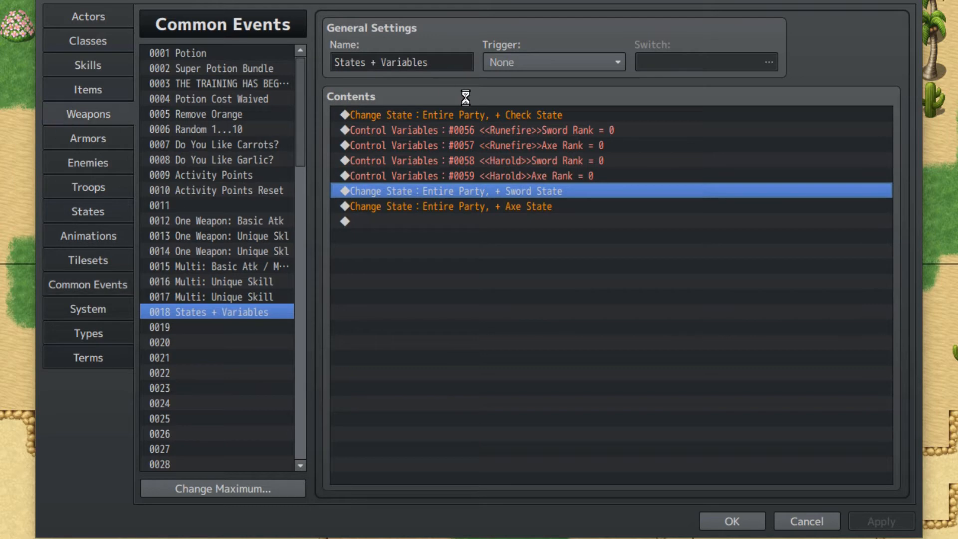
- Review the Sword weapon, then the Axe State and state 0032 Check Weapon Rank
{"action": "left_click", "coordinate": [87, 113]}
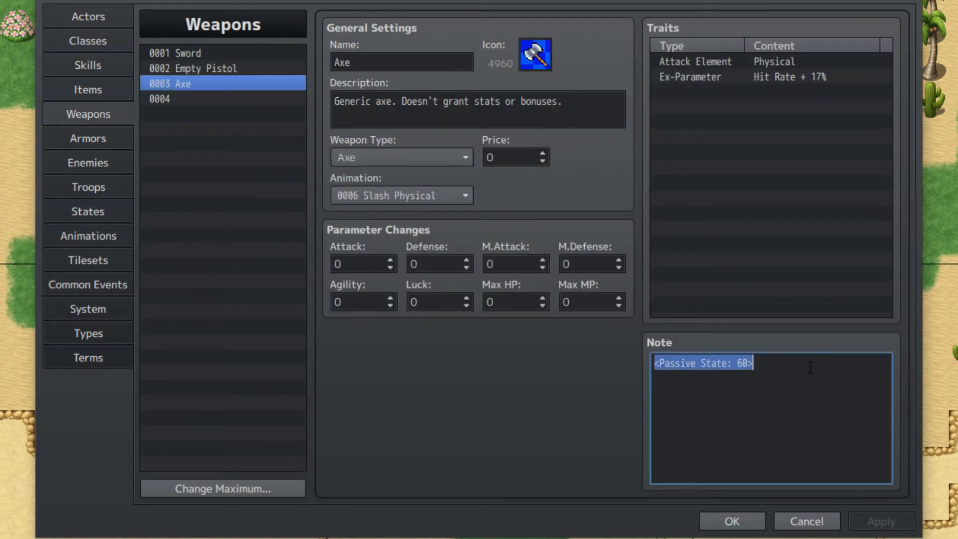
{"action": "left_click", "coordinate": [184, 52]}
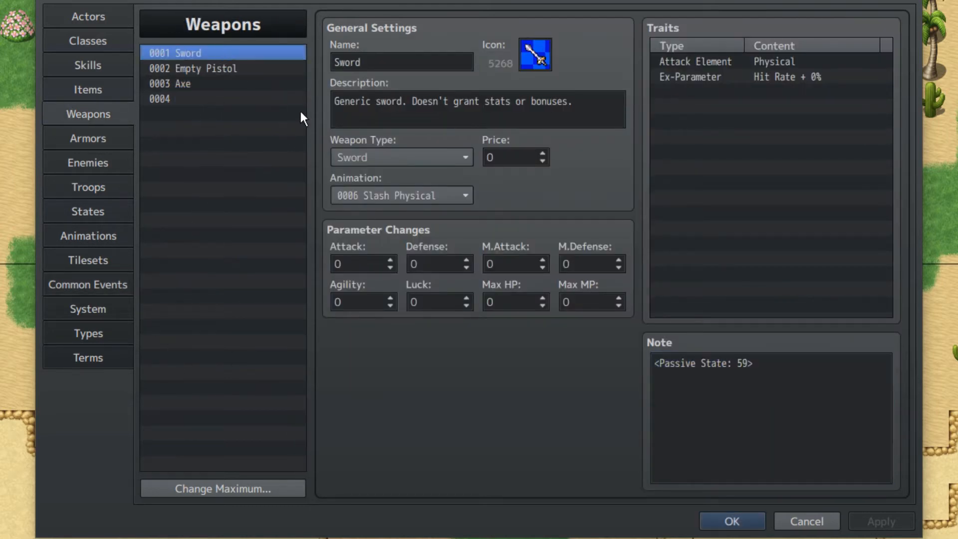
{"action": "mouse_move", "coordinate": [236, 88]}
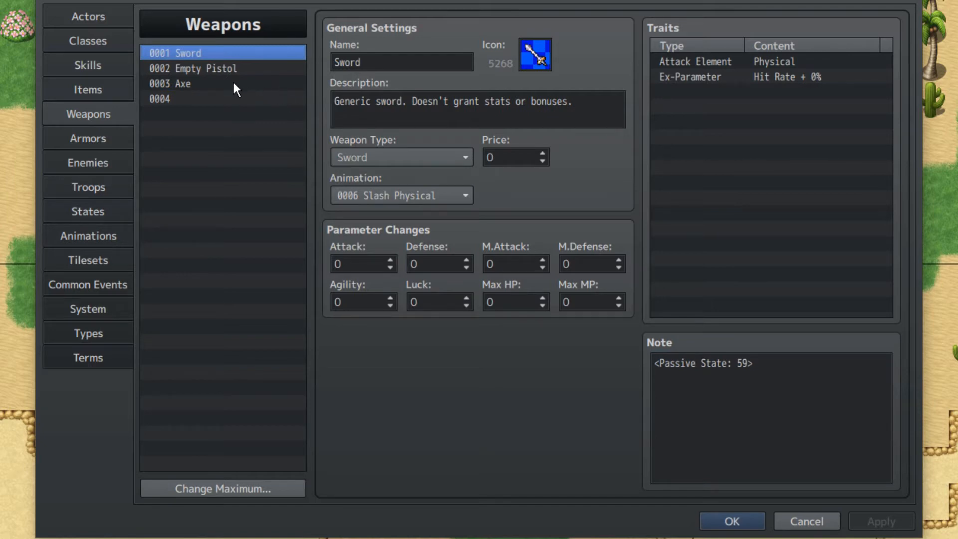
{"action": "mouse_move", "coordinate": [107, 66]}
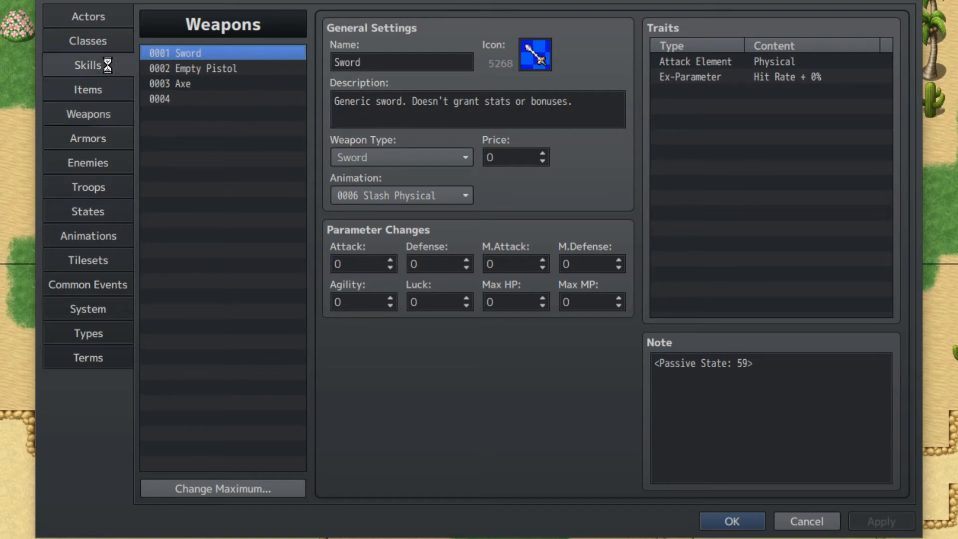
{"action": "left_click", "coordinate": [88, 65]}
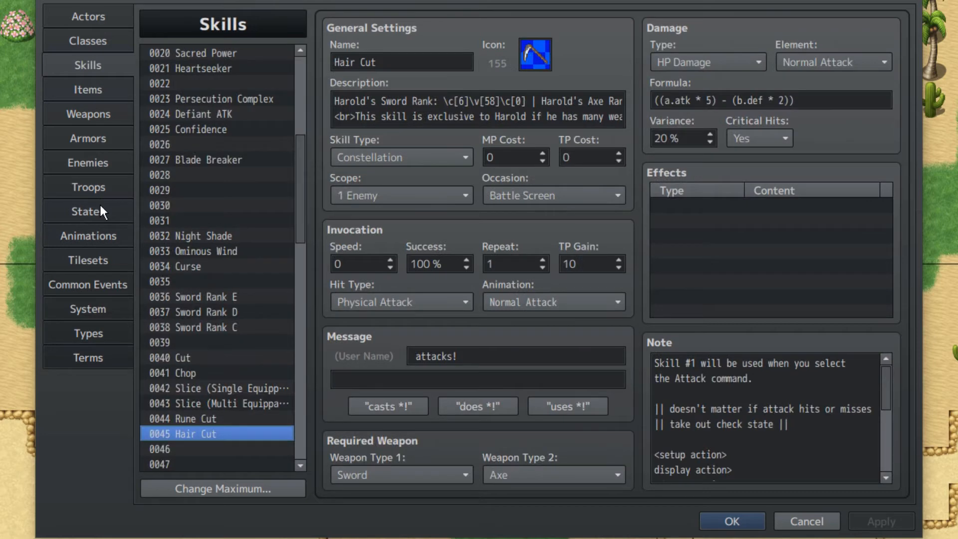
{"action": "left_click", "coordinate": [87, 211]}
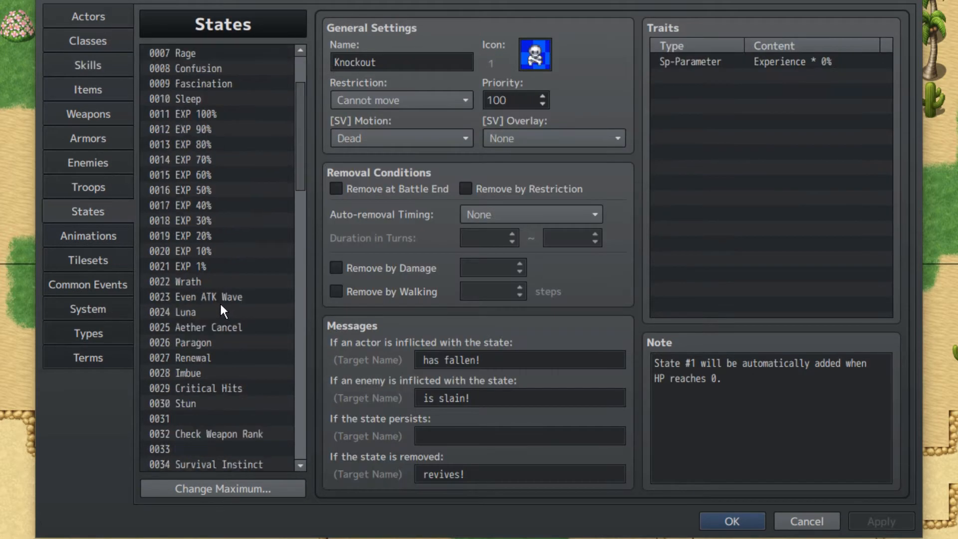
{"action": "left_click", "coordinate": [203, 282]}
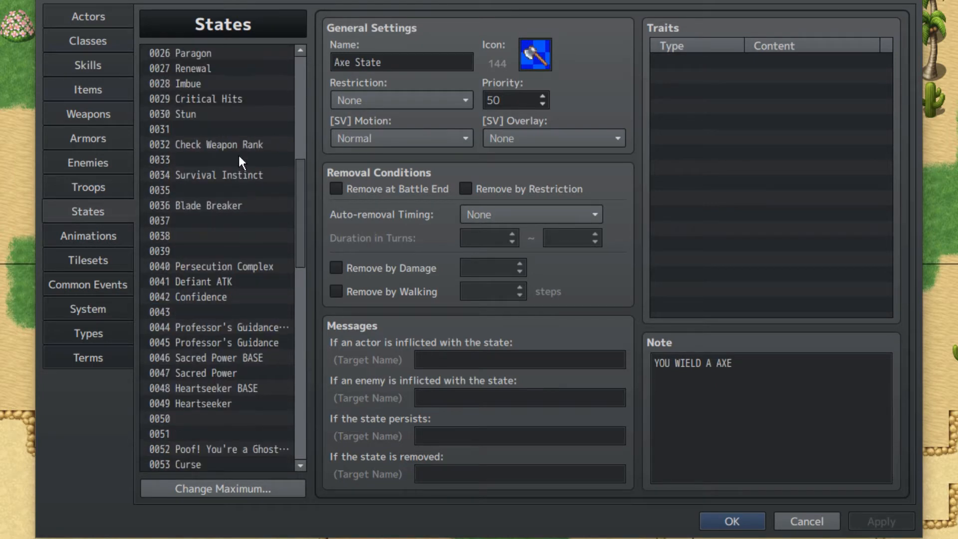
{"action": "left_click", "coordinate": [213, 144]}
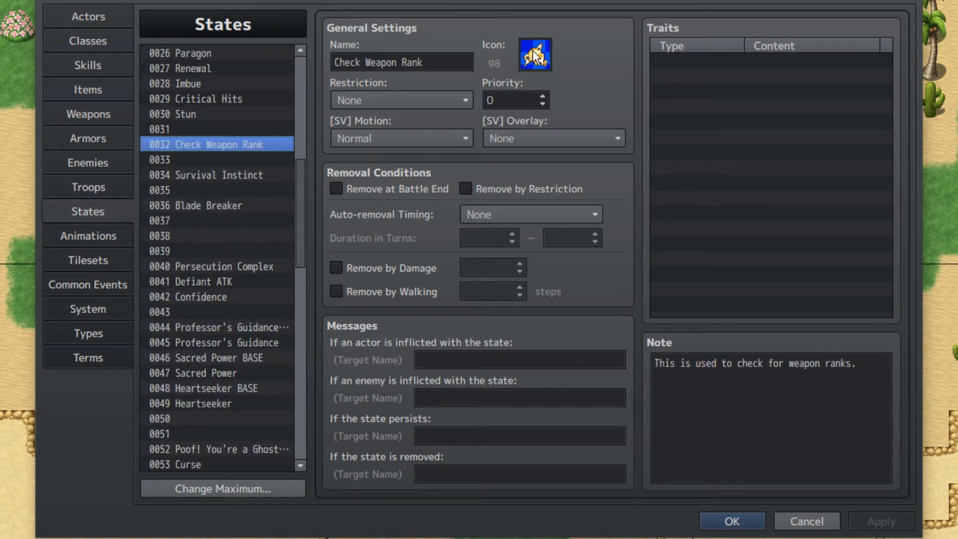
{"action": "mouse_move", "coordinate": [465, 119]}
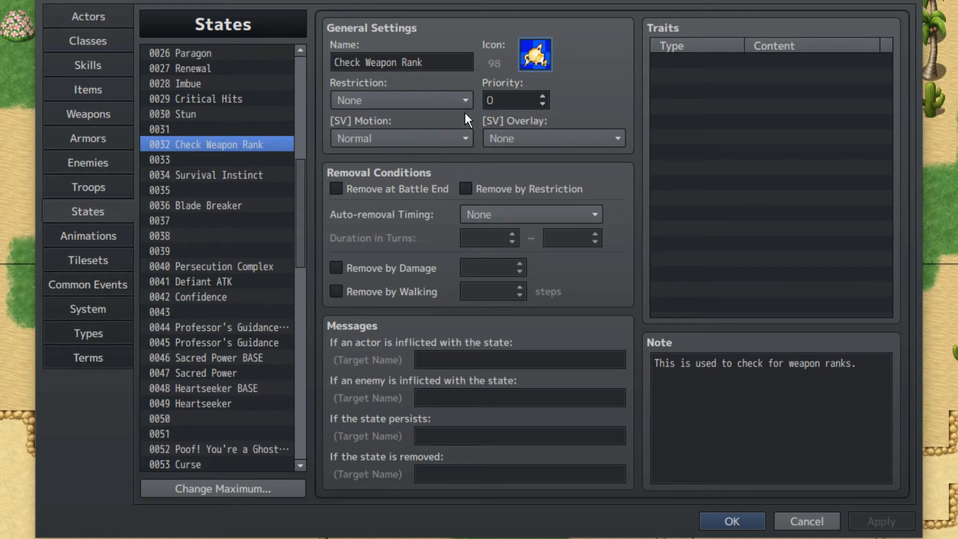
{"action": "mouse_move", "coordinate": [475, 118]}
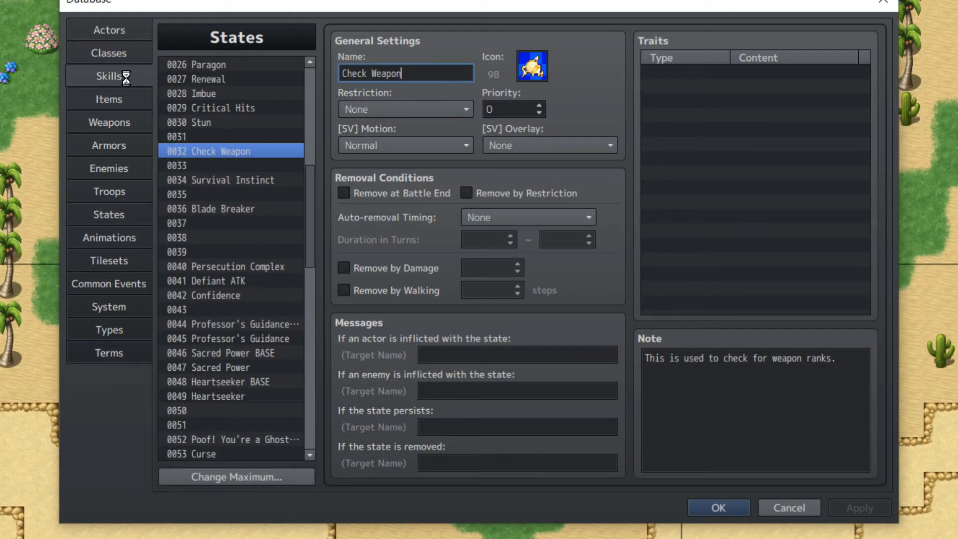
- Highlight Bash's note lines: wait, animation, action effect and common event: 12
{"action": "left_click", "coordinate": [109, 76]}
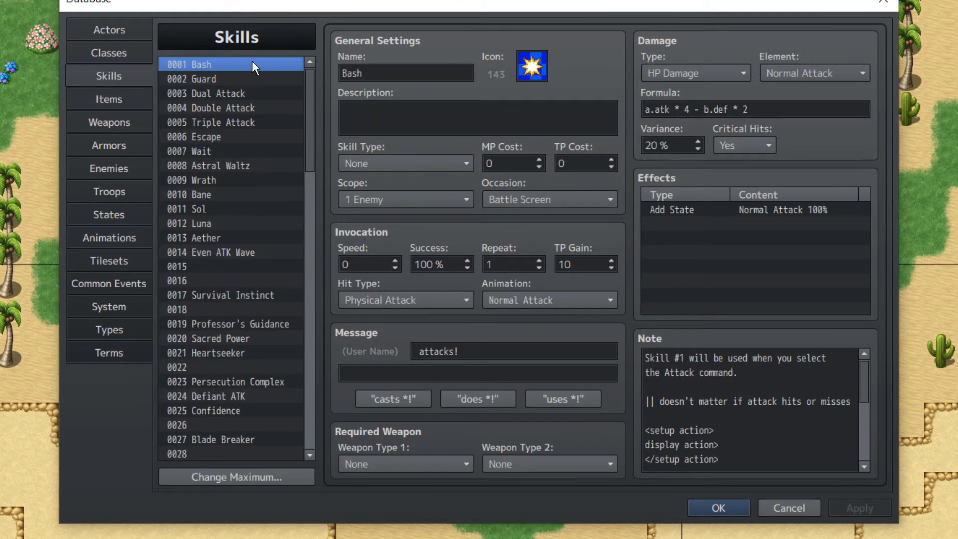
{"action": "scroll", "scroll_direction": "down", "scroll_amount": 3}
{"action": "type", "text": "add state 32: user"}
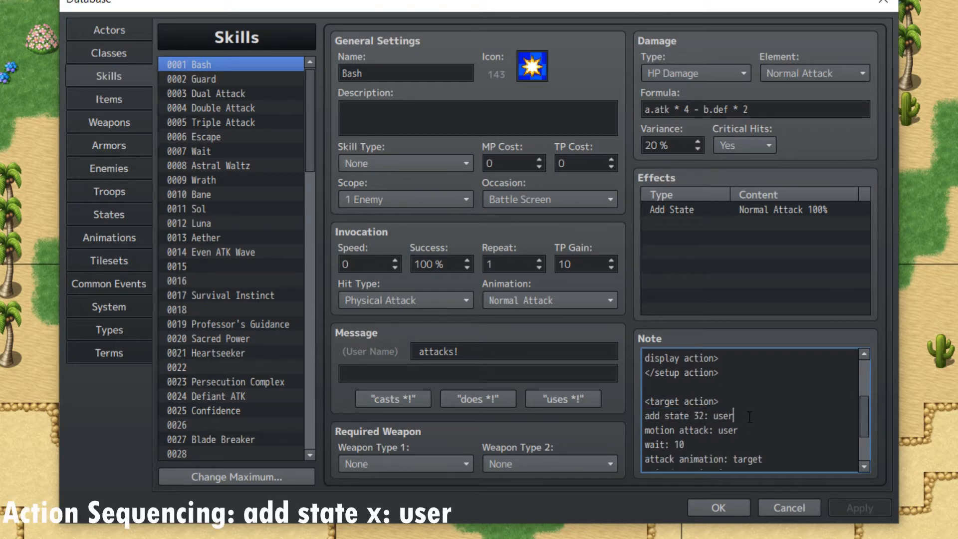
{"action": "scroll", "scroll_direction": "down", "scroll_amount": 3}
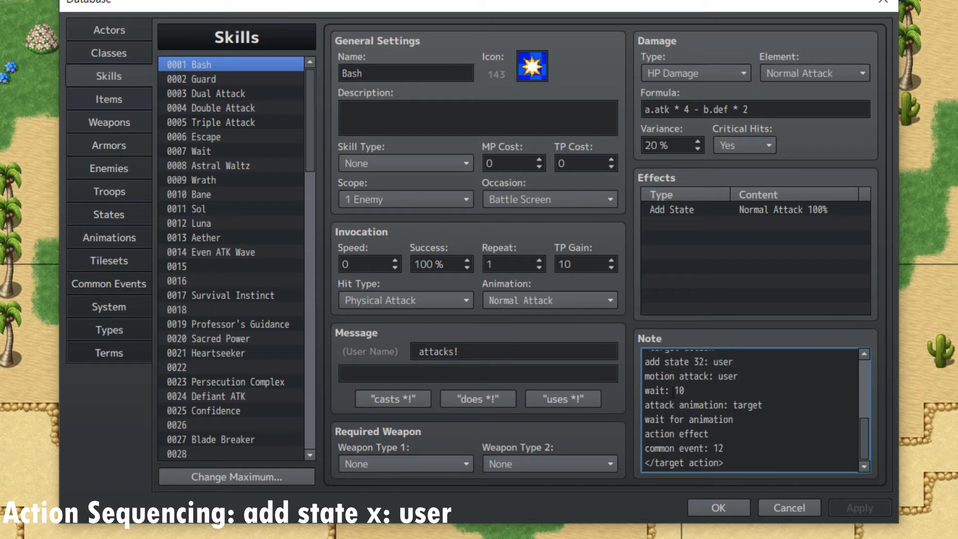
{"action": "left_click_drag", "start_coordinate": [648, 390], "coordinate": [707, 439]}
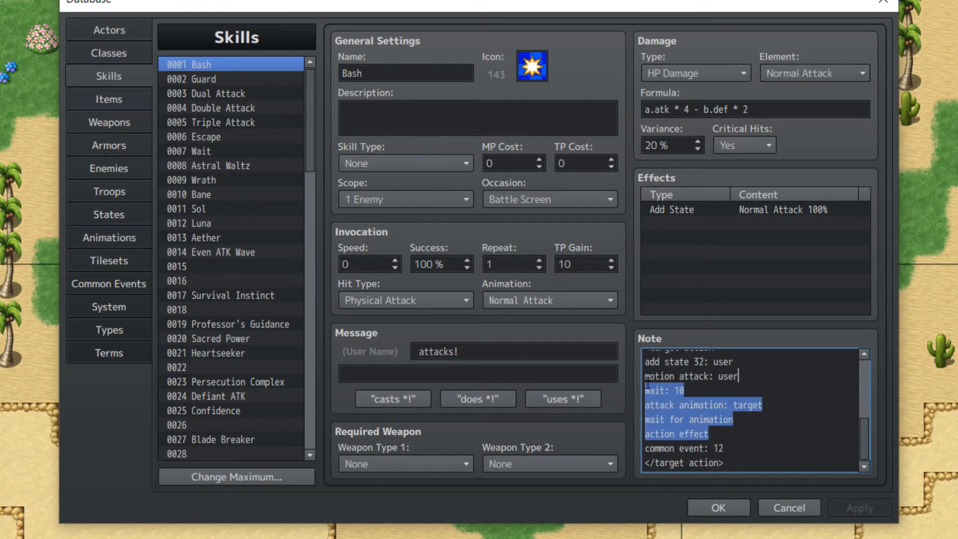
{"action": "left_click", "coordinate": [728, 435]}
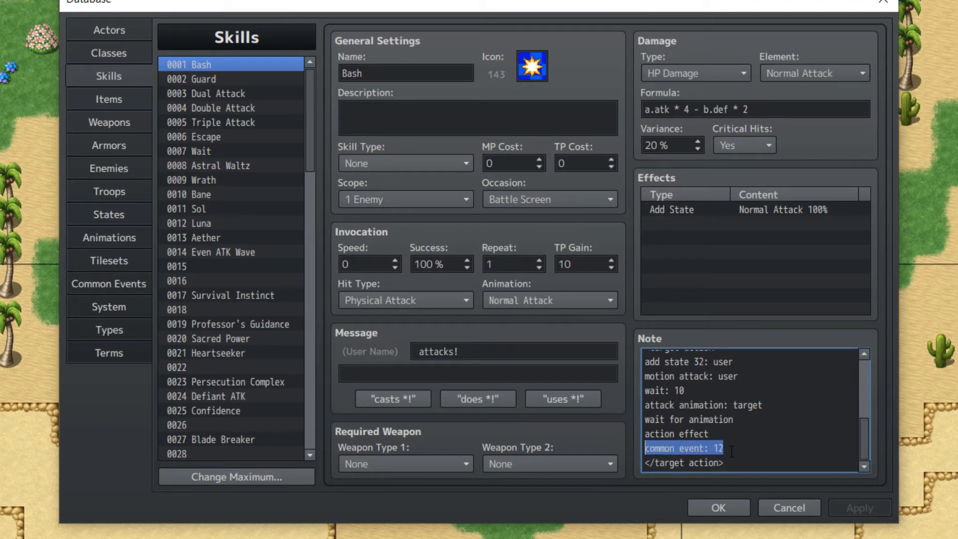
{"action": "scroll", "scroll_direction": "down", "scroll_amount": 3}
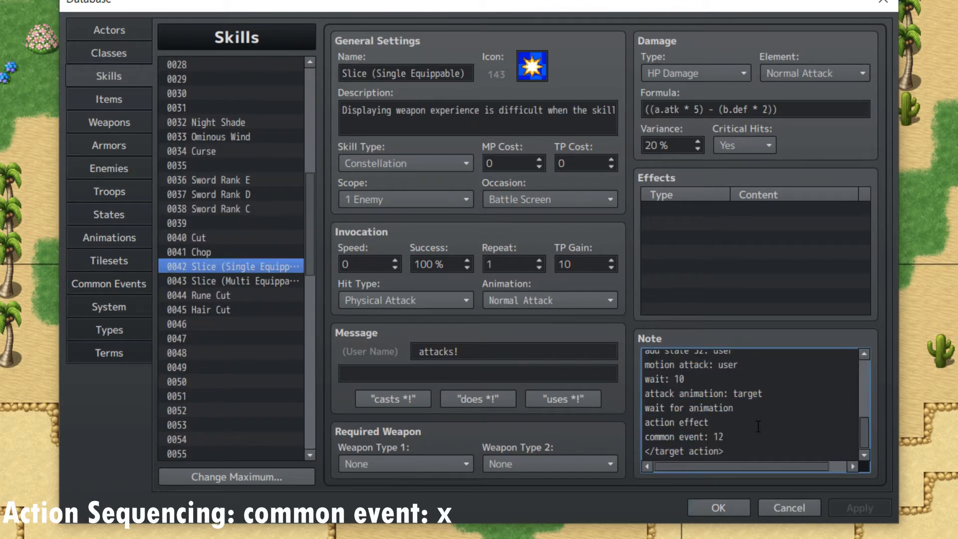
- Compare with the Slice (Multi Equippables) skill's note sequence
{"action": "left_click", "coordinate": [243, 281]}
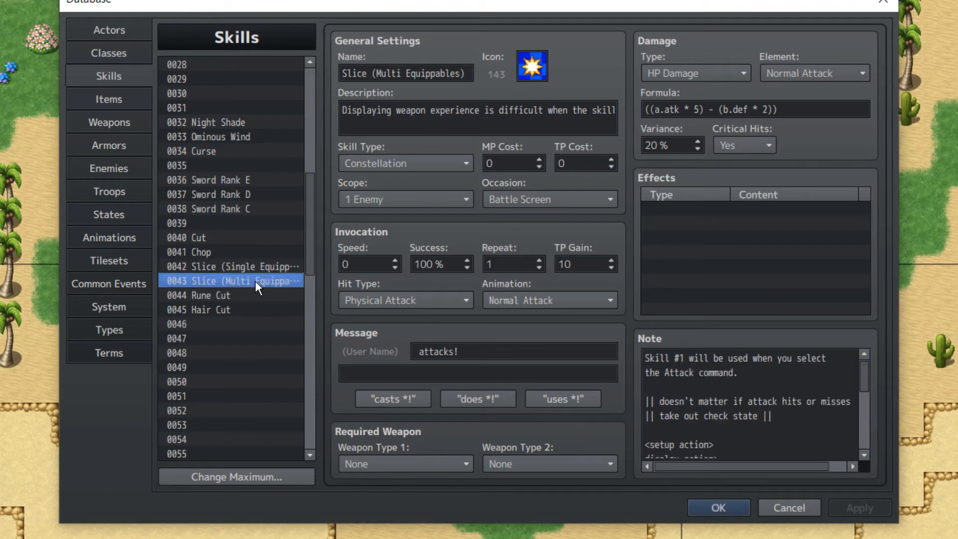
{"action": "scroll", "scroll_direction": "down", "scroll_amount": 3}
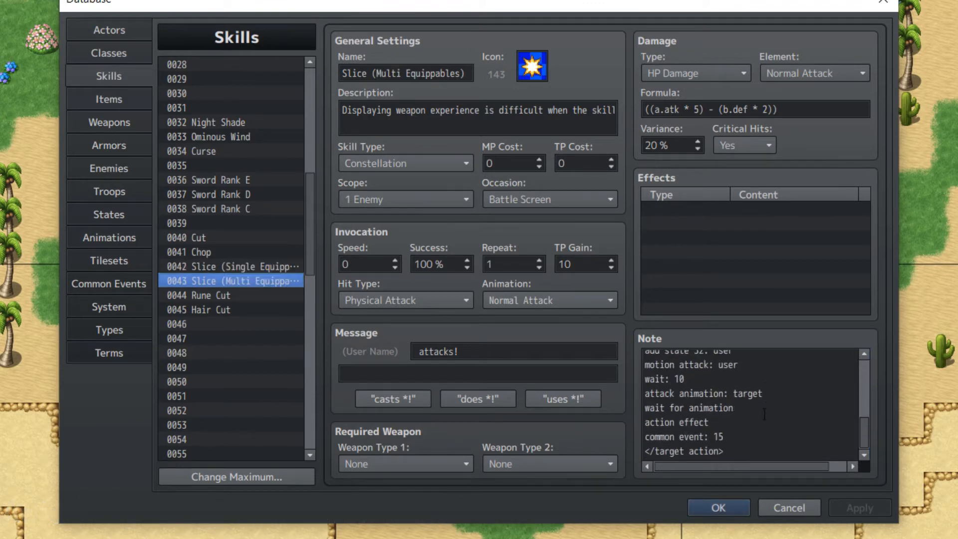
{"action": "mouse_move", "coordinate": [235, 143]}
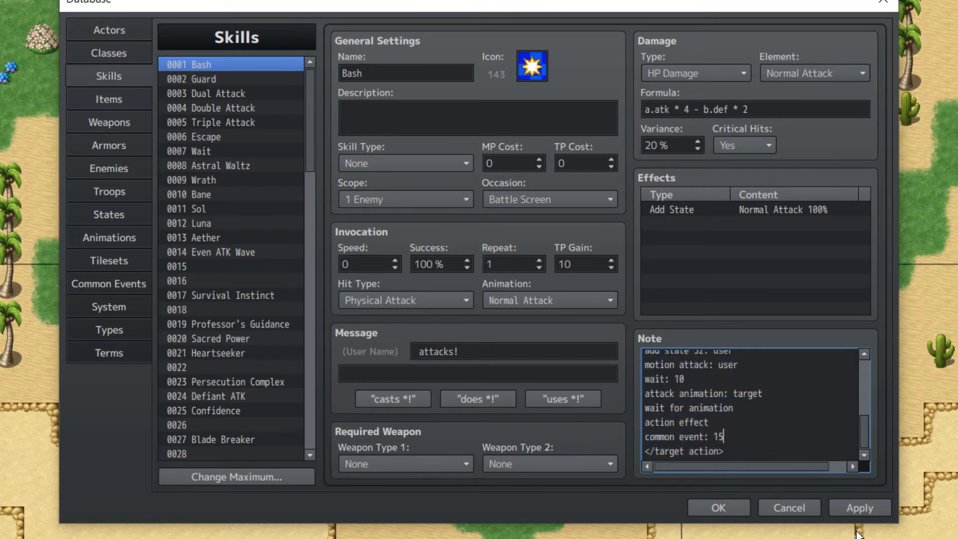
{"action": "scroll", "scroll_direction": "down", "scroll_amount": 3}
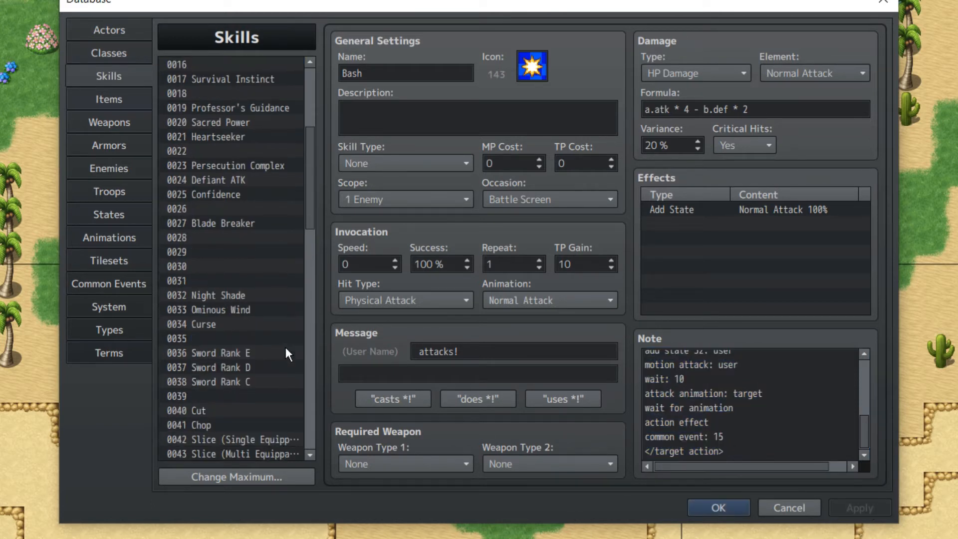
- View the Rune Cut and Cut skills, checking Cut's description
{"action": "left_click", "coordinate": [213, 339]}
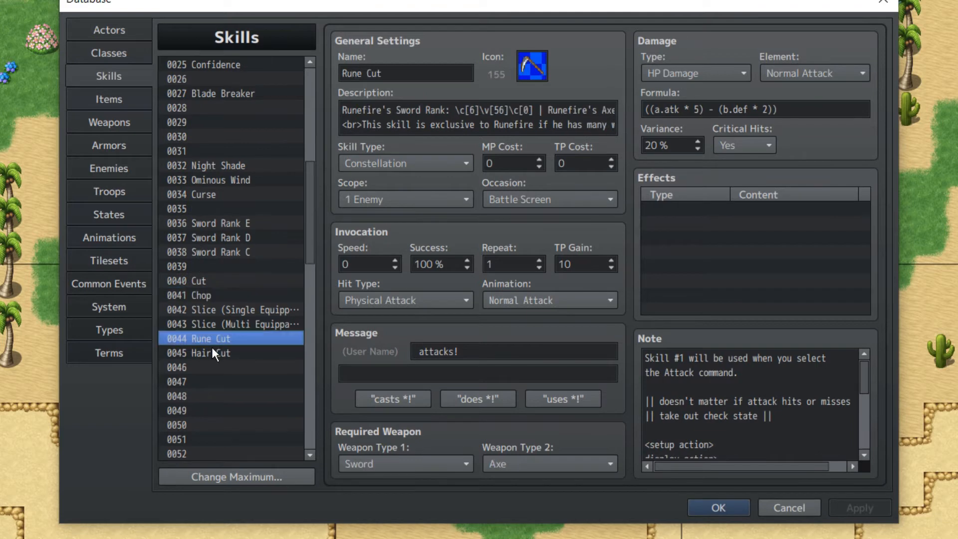
{"action": "left_click", "coordinate": [194, 281]}
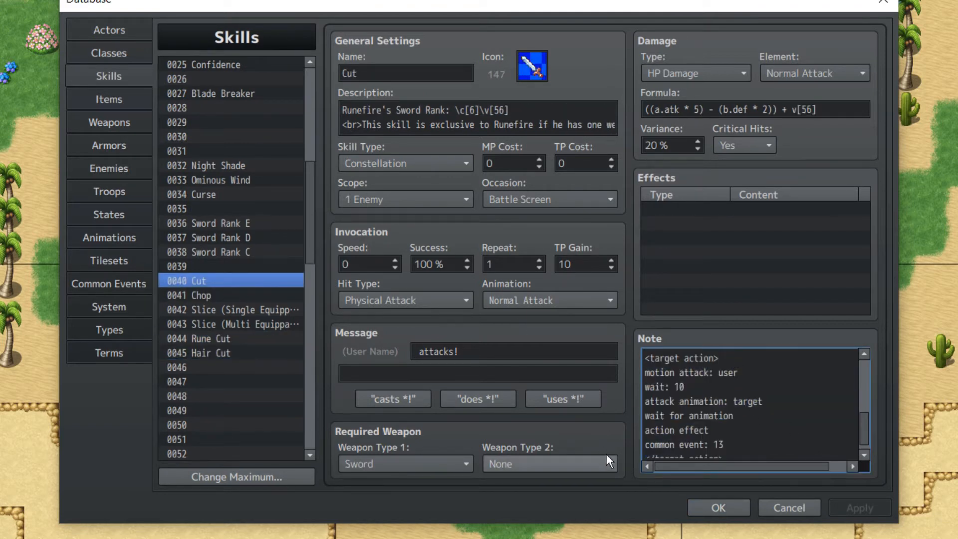
{"action": "mouse_move", "coordinate": [608, 462]}
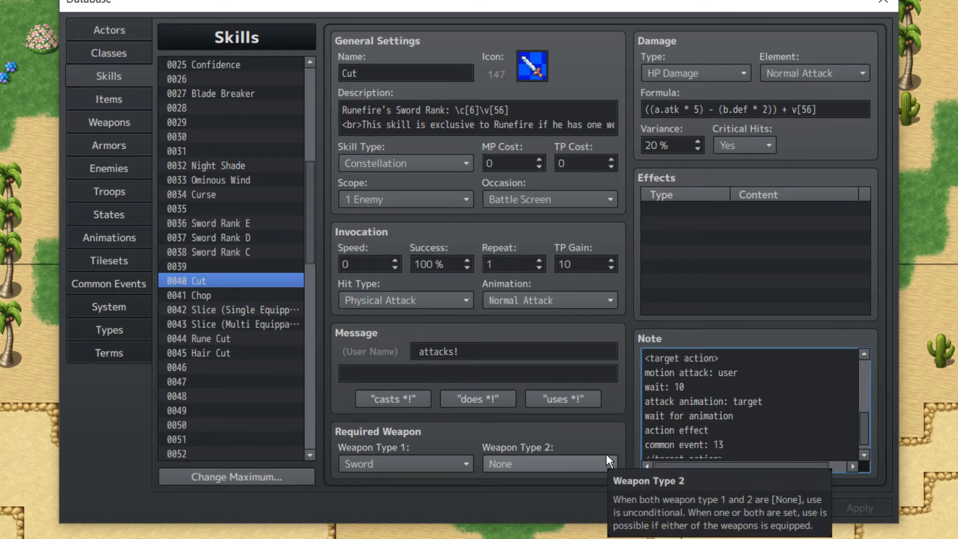
{"action": "left_click", "coordinate": [718, 359]}
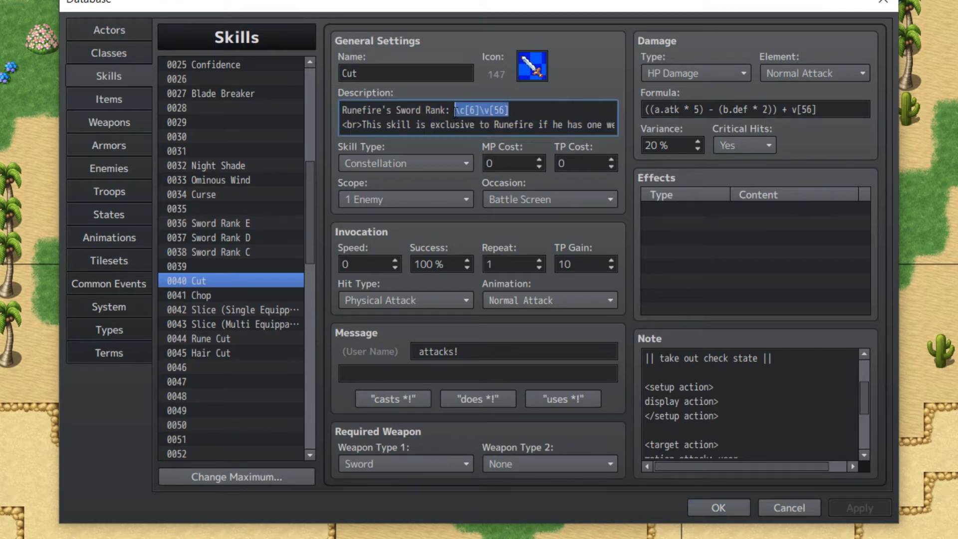
{"action": "left_click", "coordinate": [441, 115]}
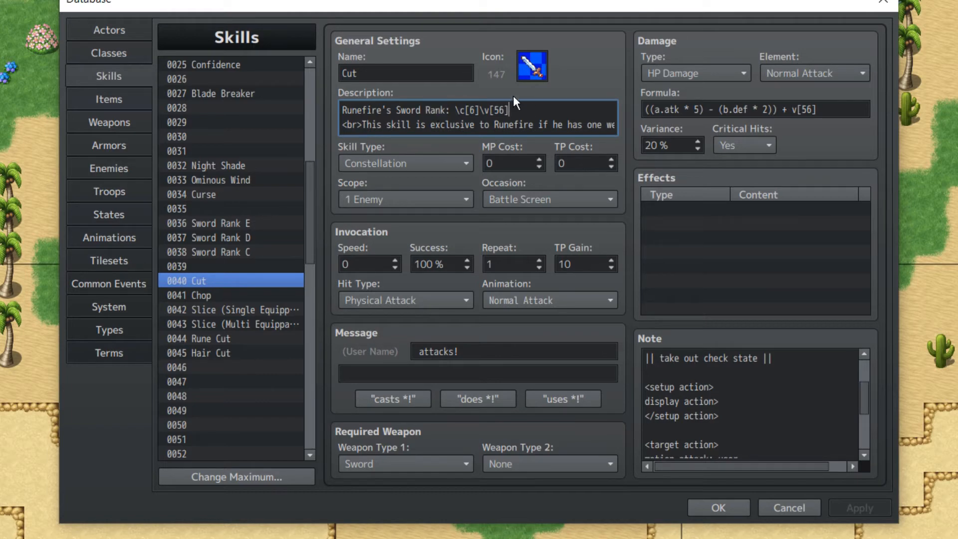
- Browse Slice (Single Equippable), Cut, Rune Cut and Hair Cut, then open Common Events
{"action": "left_click", "coordinate": [230, 310]}
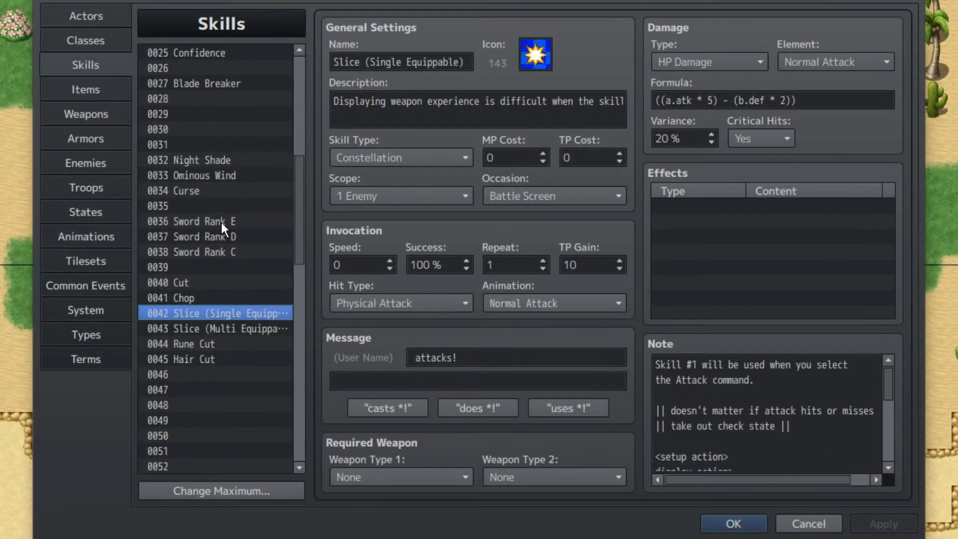
{"action": "left_click", "coordinate": [180, 283]}
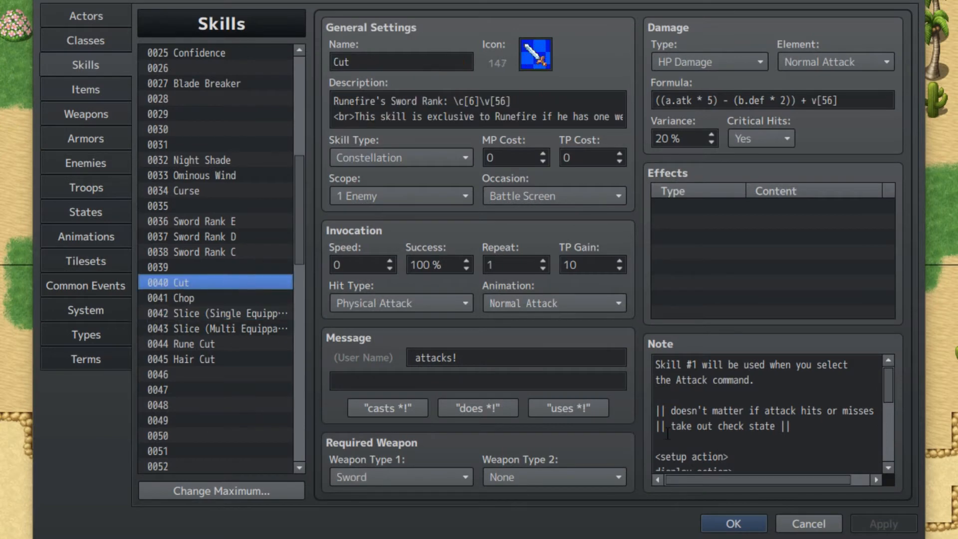
{"action": "left_click", "coordinate": [191, 344]}
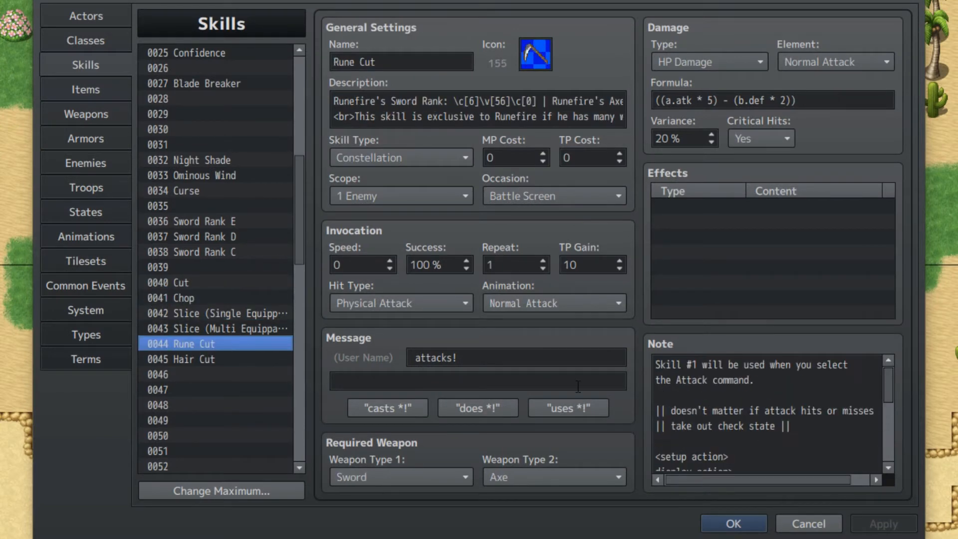
{"action": "left_click", "coordinate": [192, 359]}
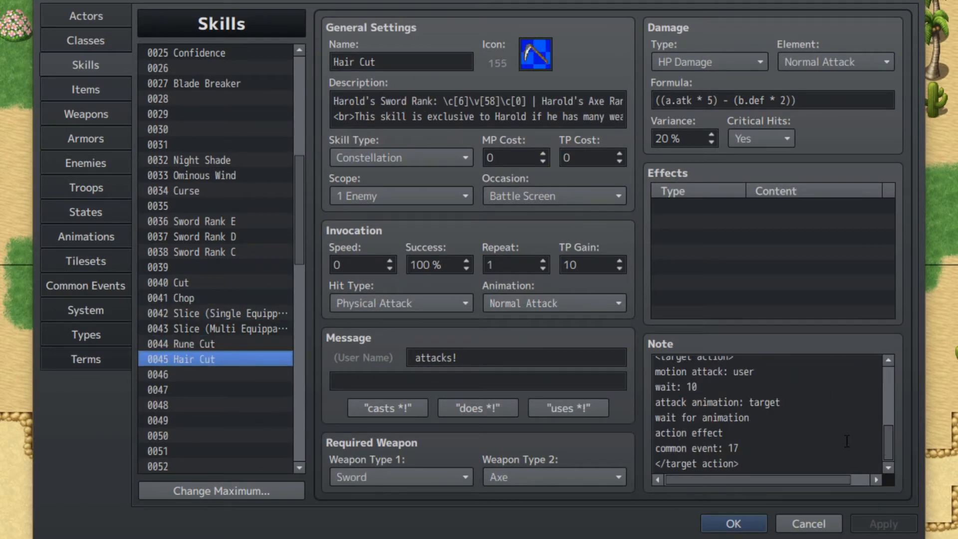
{"action": "left_click", "coordinate": [752, 451]}
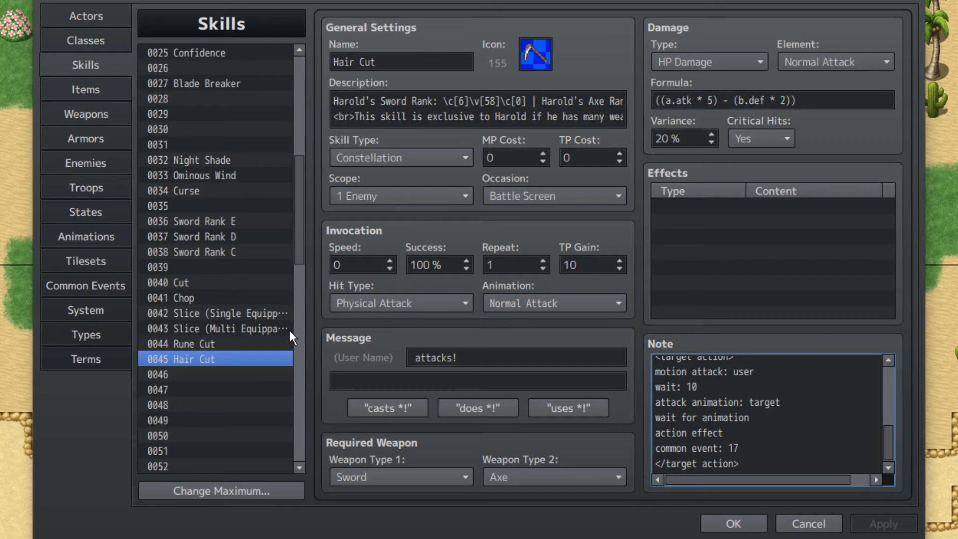
{"action": "left_click", "coordinate": [85, 285]}
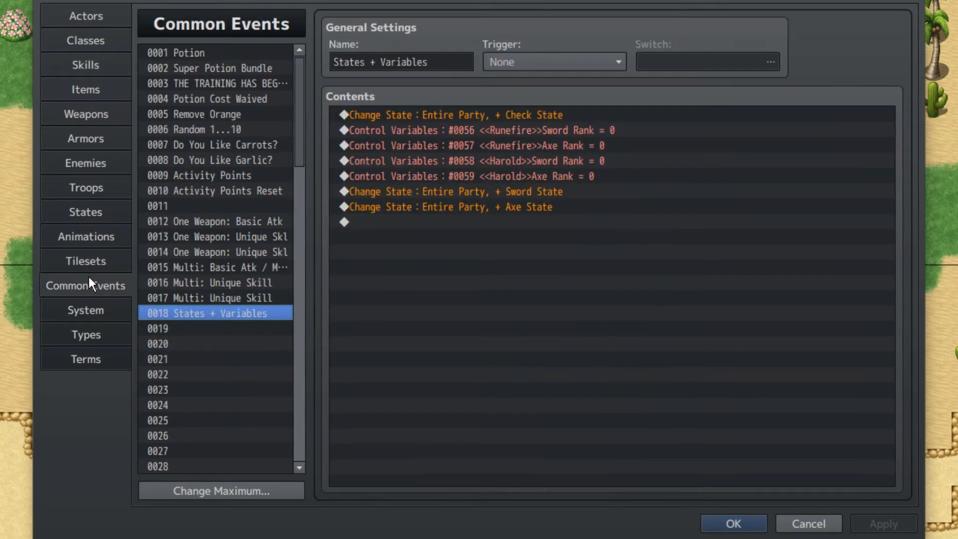
- Review common events 0012, 0013, 0014 and 0017, then open class 0009 Arch Sage - Sw
{"action": "left_click", "coordinate": [214, 222]}
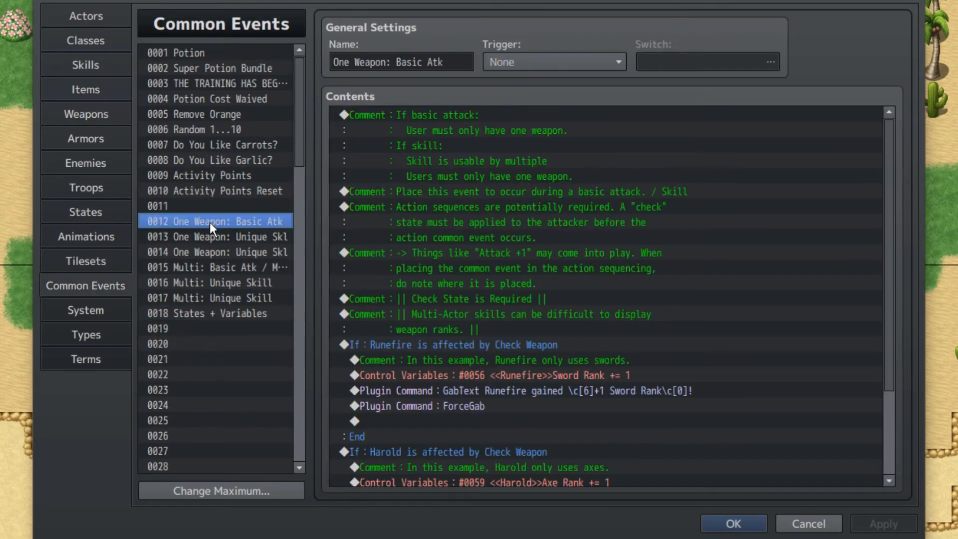
{"action": "left_click", "coordinate": [216, 237]}
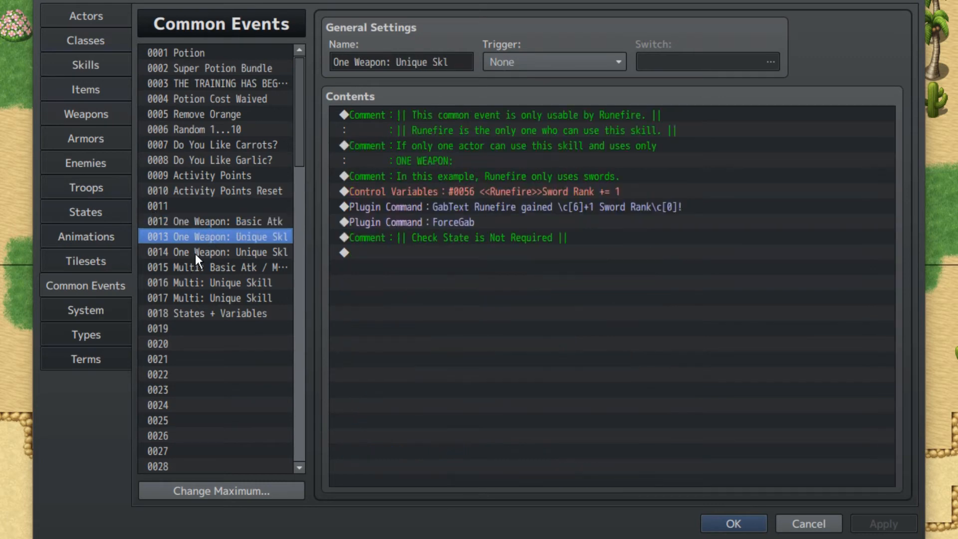
{"action": "left_click", "coordinate": [211, 251]}
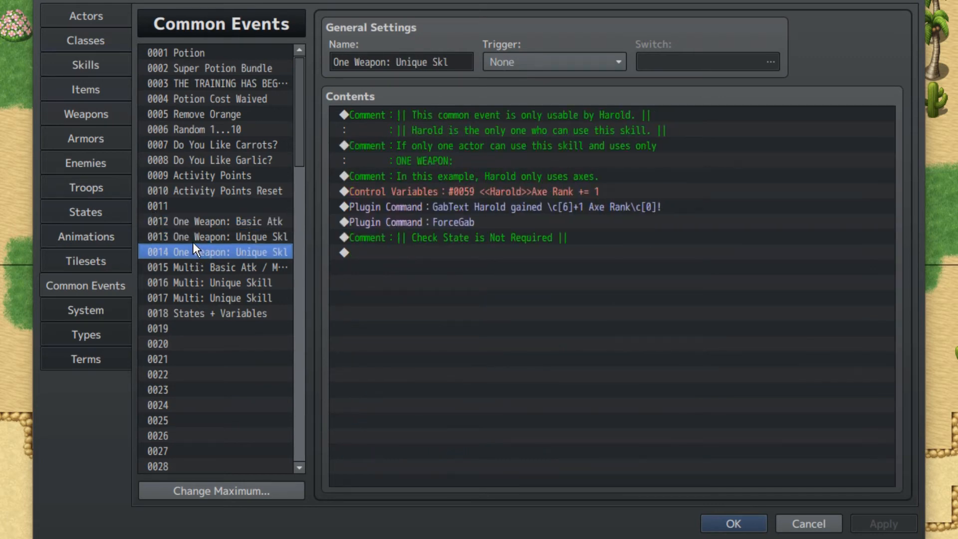
{"action": "left_click", "coordinate": [210, 298]}
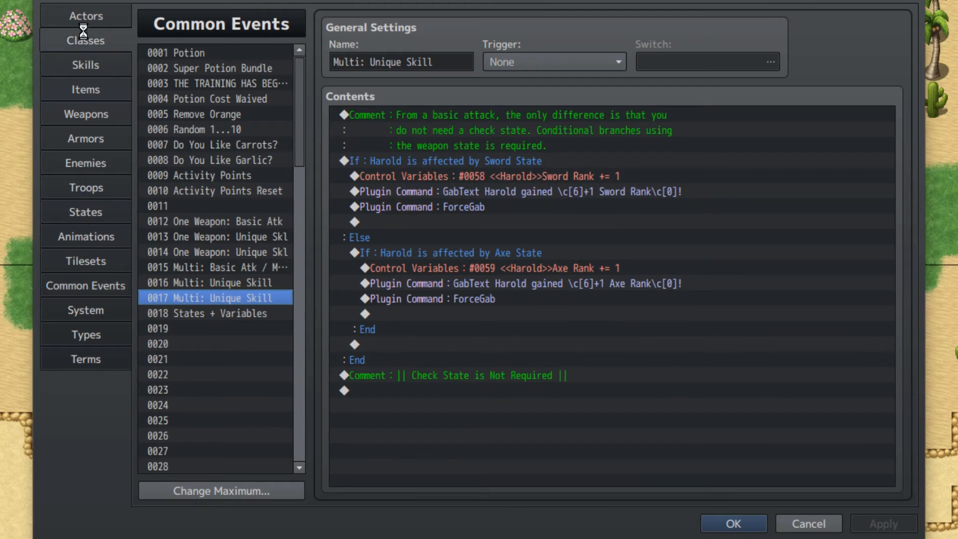
{"action": "left_click", "coordinate": [85, 40]}
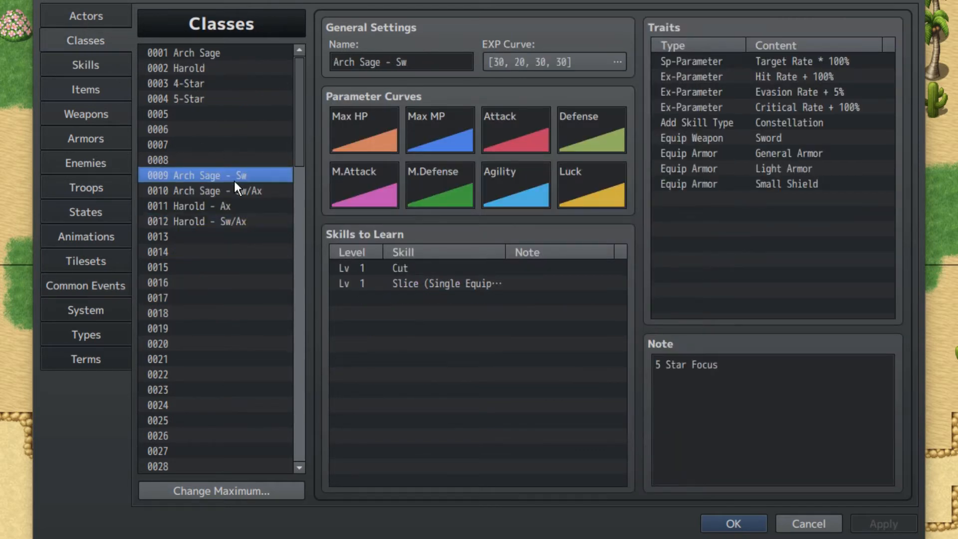
{"action": "mouse_move", "coordinate": [250, 198]}
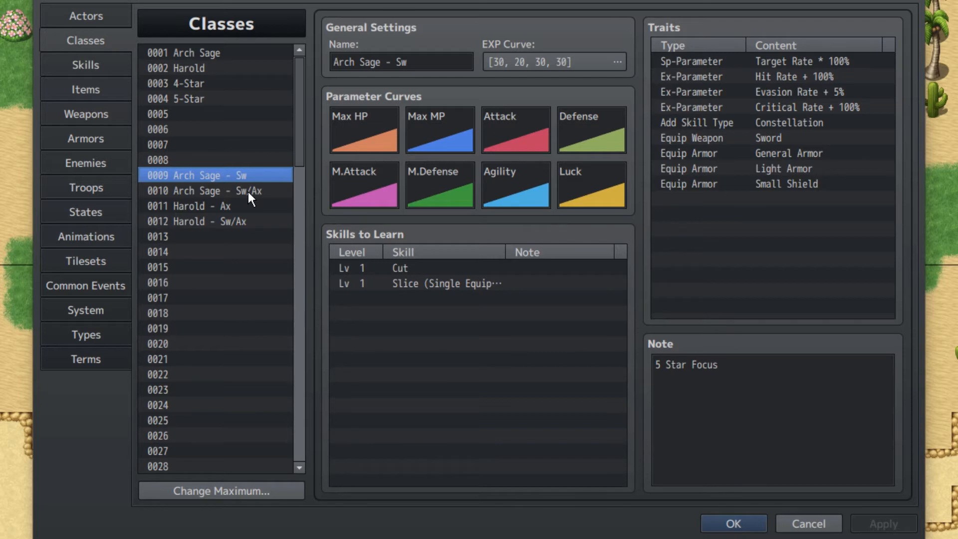
{"action": "mouse_move", "coordinate": [240, 209]}
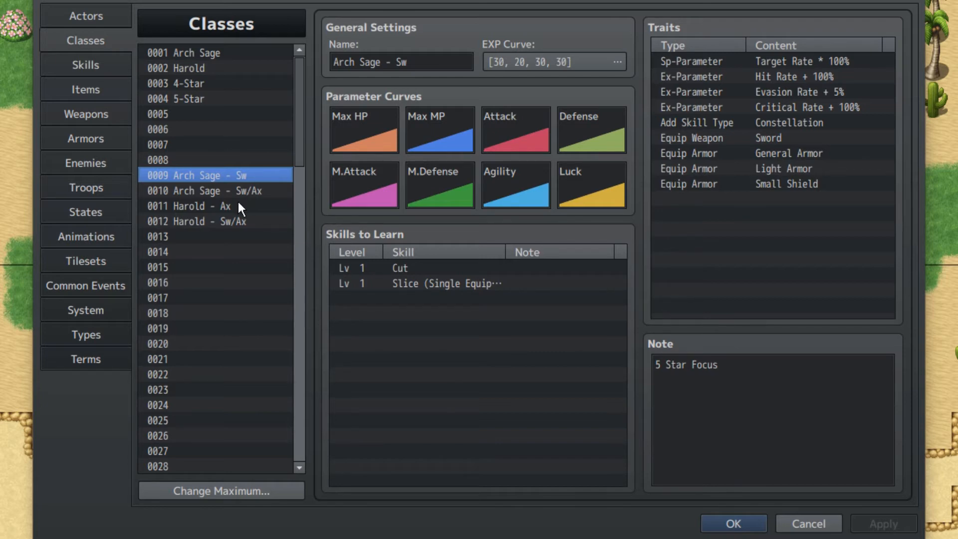
{"action": "mouse_move", "coordinate": [260, 181]}
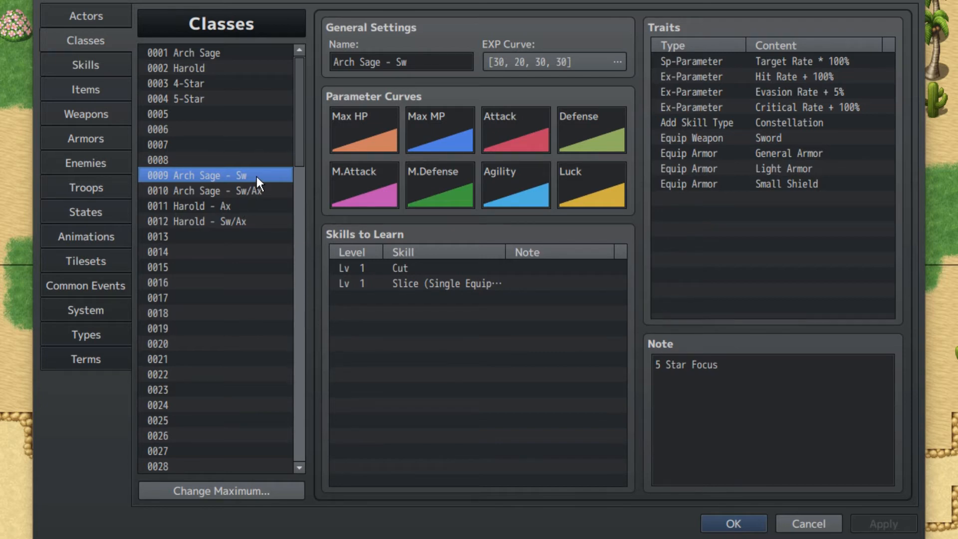
{"action": "mouse_move", "coordinate": [215, 212]}
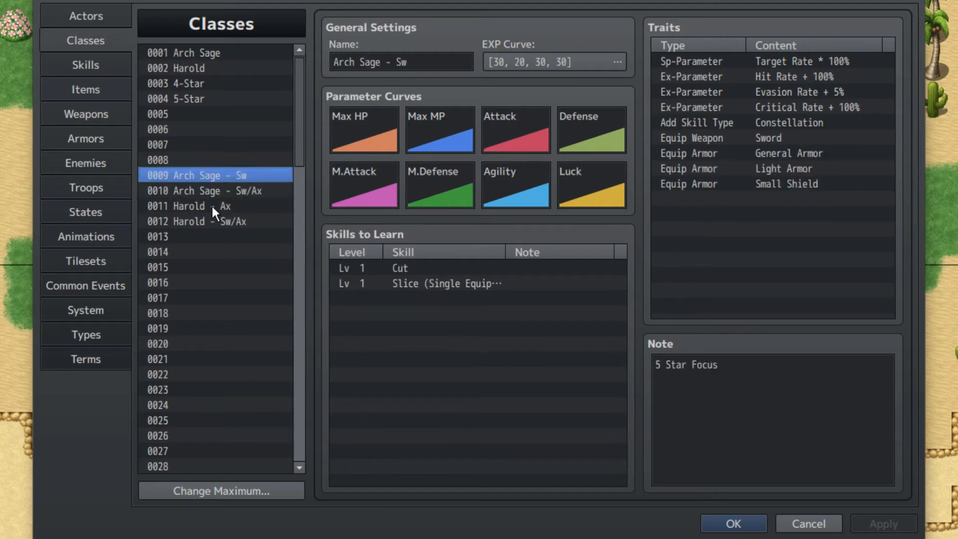
- Compare classes 0010 Arch Sage - Sw/Ax and 0012 Harold - Sw/Ax, then open Common Events
{"action": "left_click", "coordinate": [215, 191]}
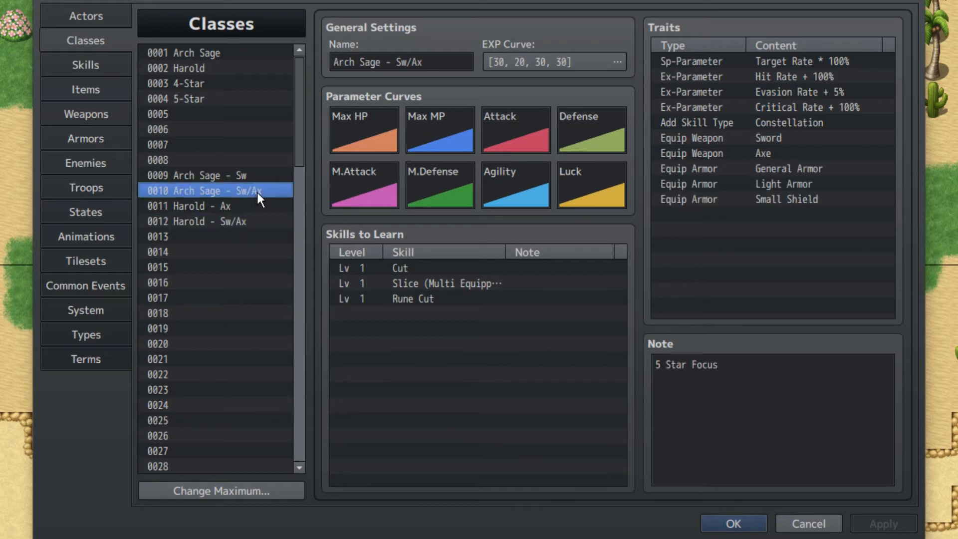
{"action": "left_click", "coordinate": [209, 221]}
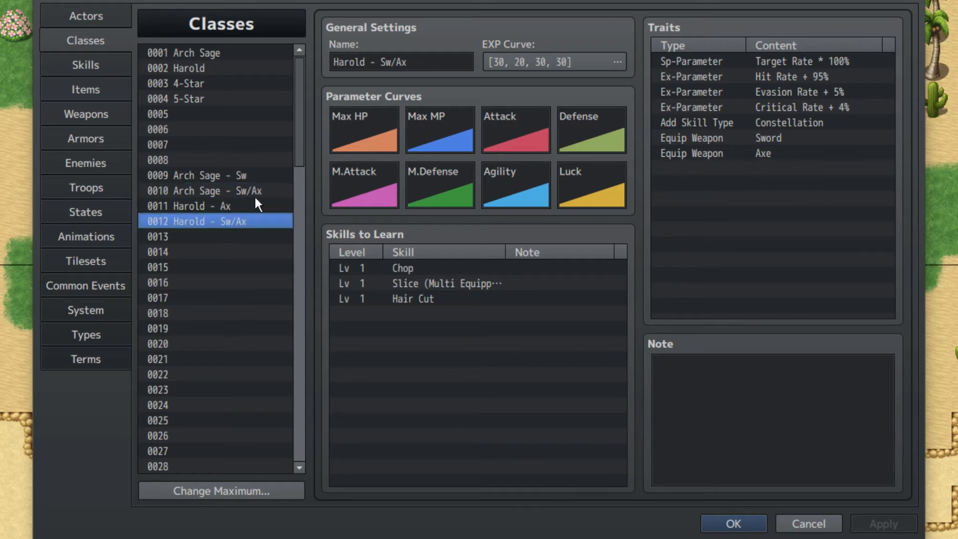
{"action": "left_click", "coordinate": [202, 191]}
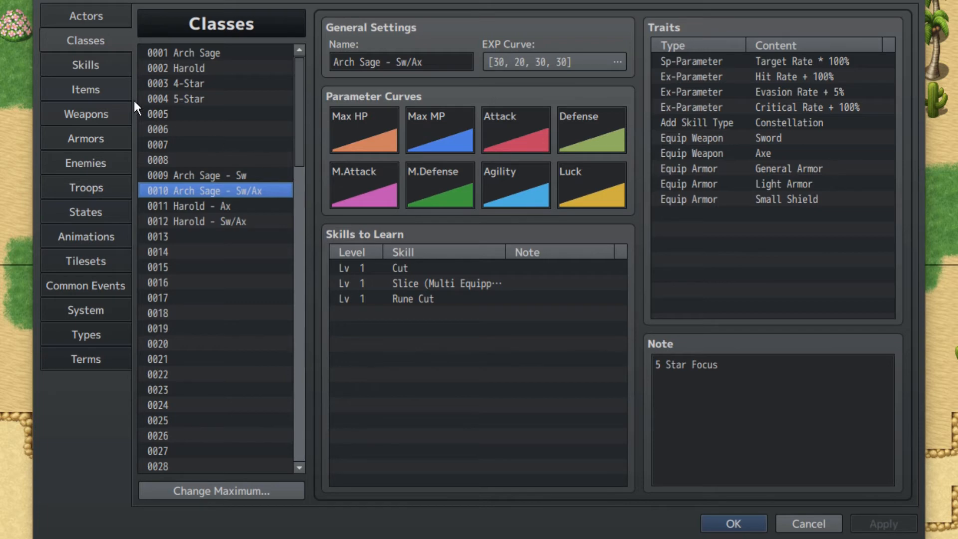
{"action": "mouse_move", "coordinate": [84, 266]}
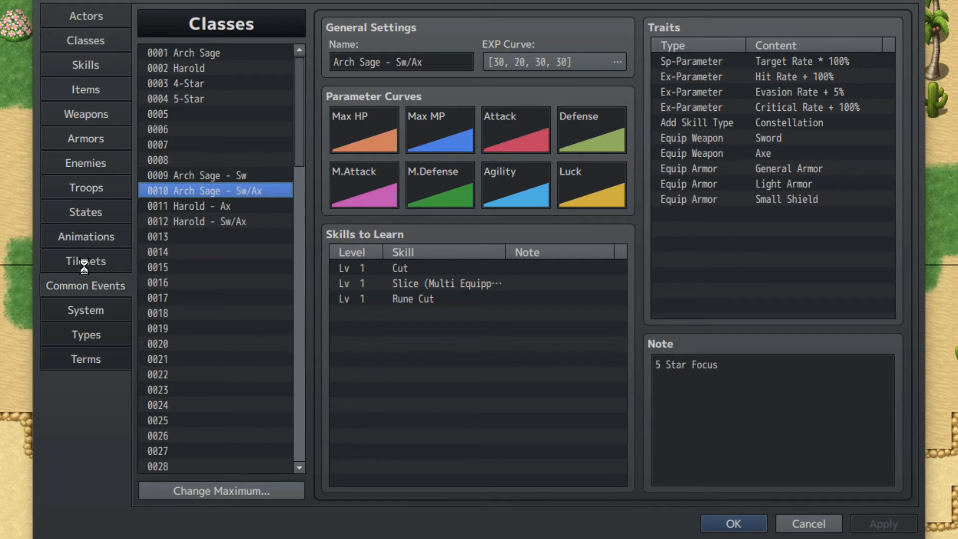
{"action": "left_click", "coordinate": [85, 285]}
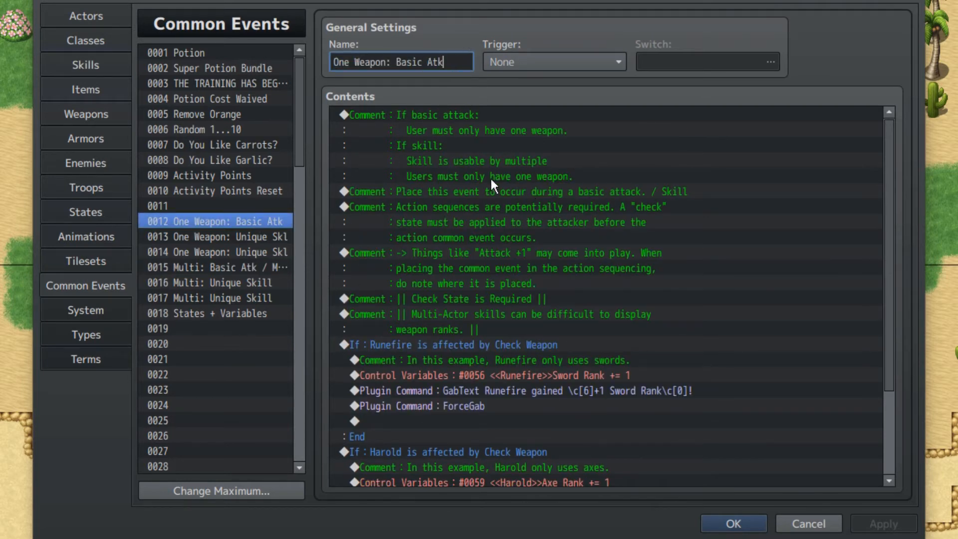
{"action": "double_click", "coordinate": [420, 61]}
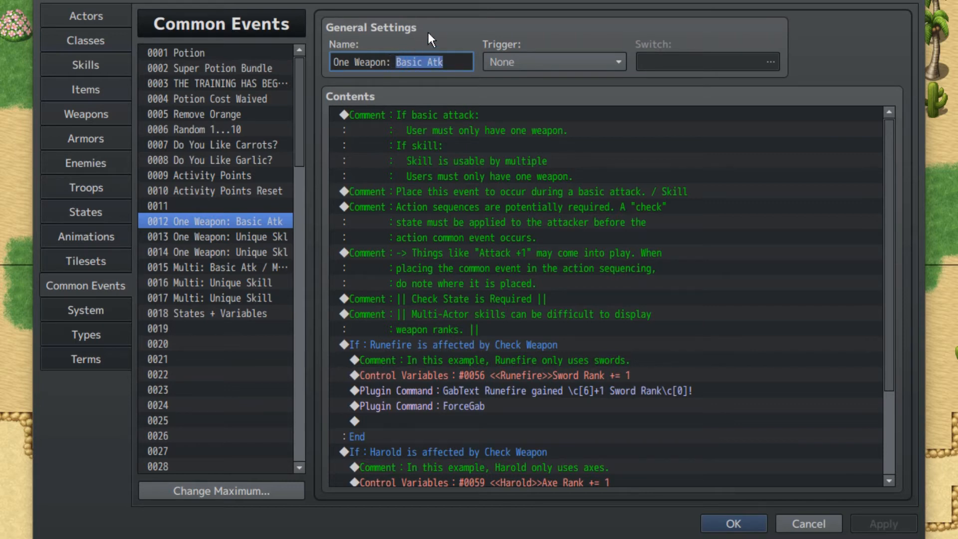
{"action": "left_click", "coordinate": [208, 282]}
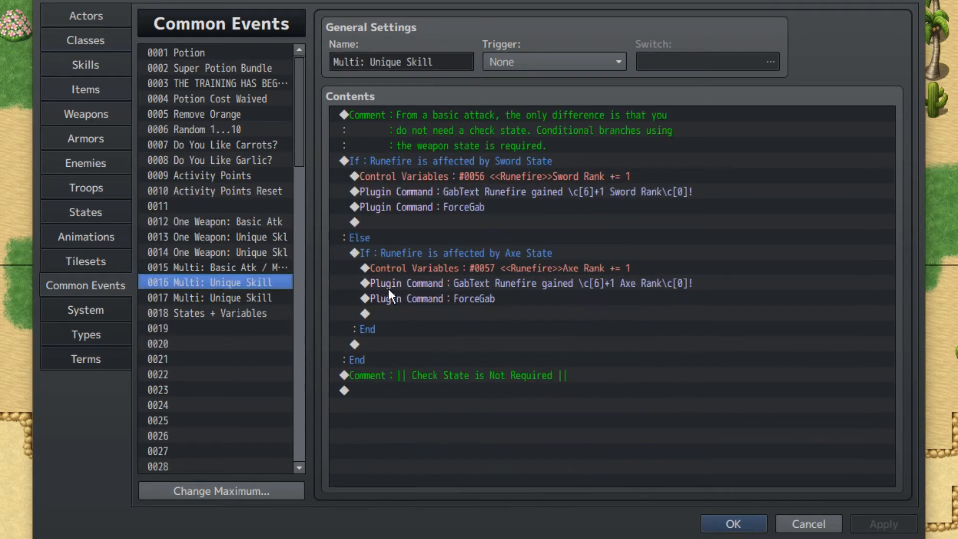
{"action": "left_click", "coordinate": [208, 267]}
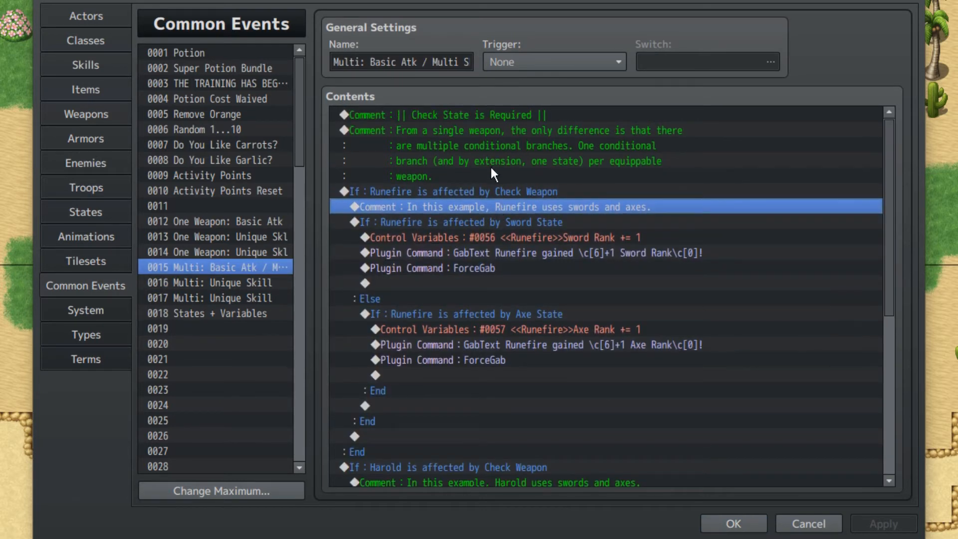
{"action": "mouse_move", "coordinate": [381, 143]}
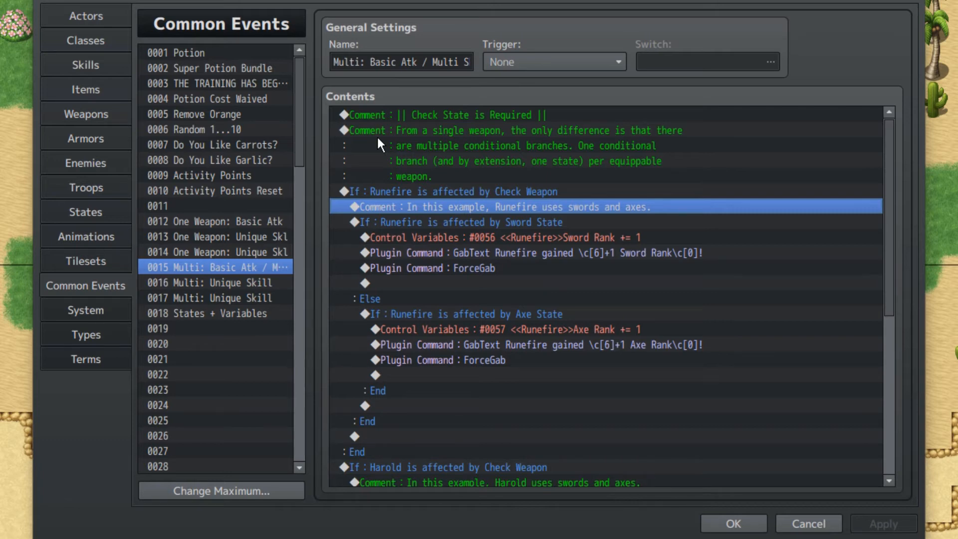
{"action": "mouse_move", "coordinate": [197, 224]}
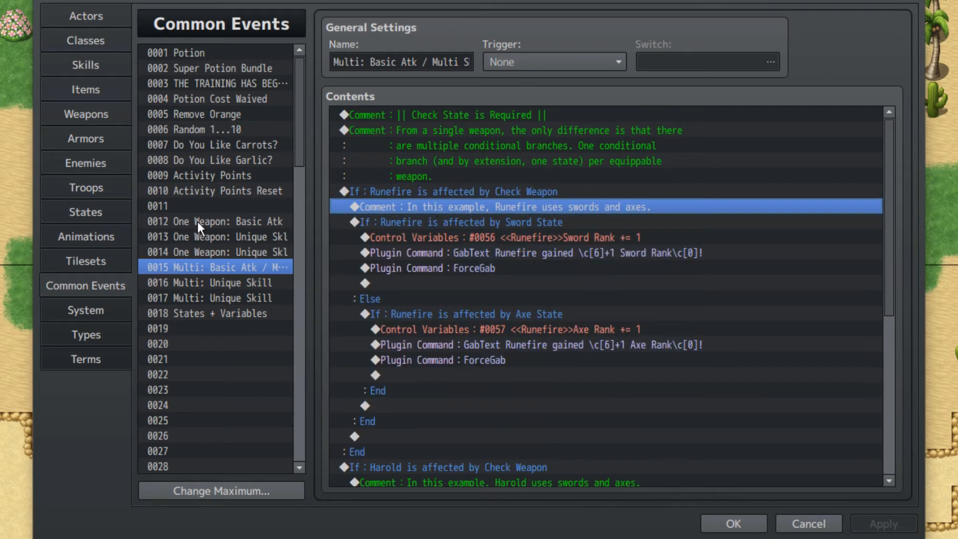
{"action": "left_click", "coordinate": [214, 222]}
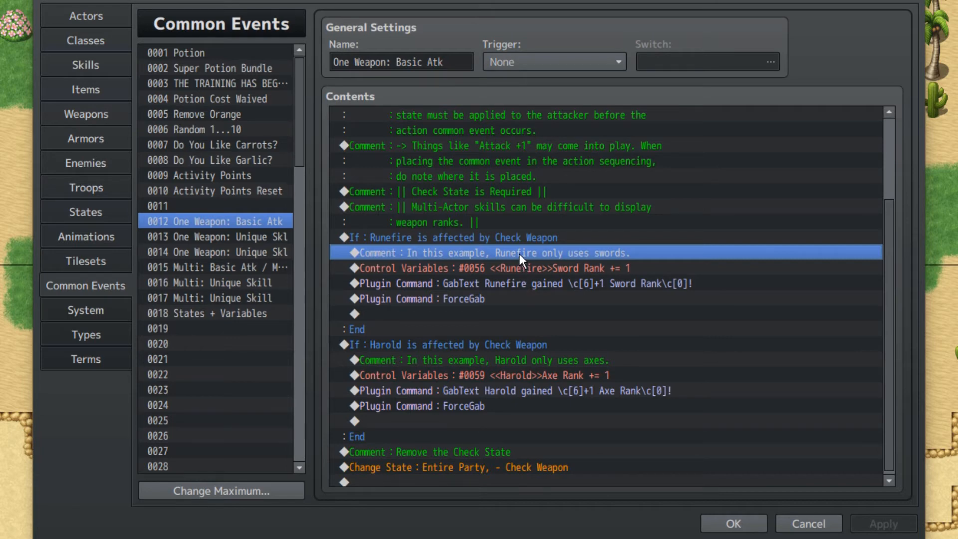
{"action": "mouse_move", "coordinate": [515, 268]}
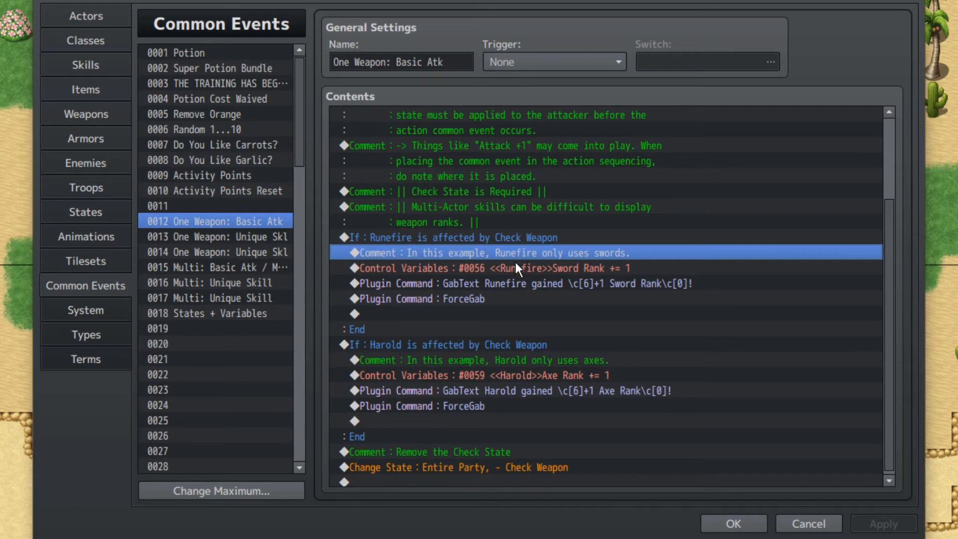
{"action": "left_click", "coordinate": [483, 268]}
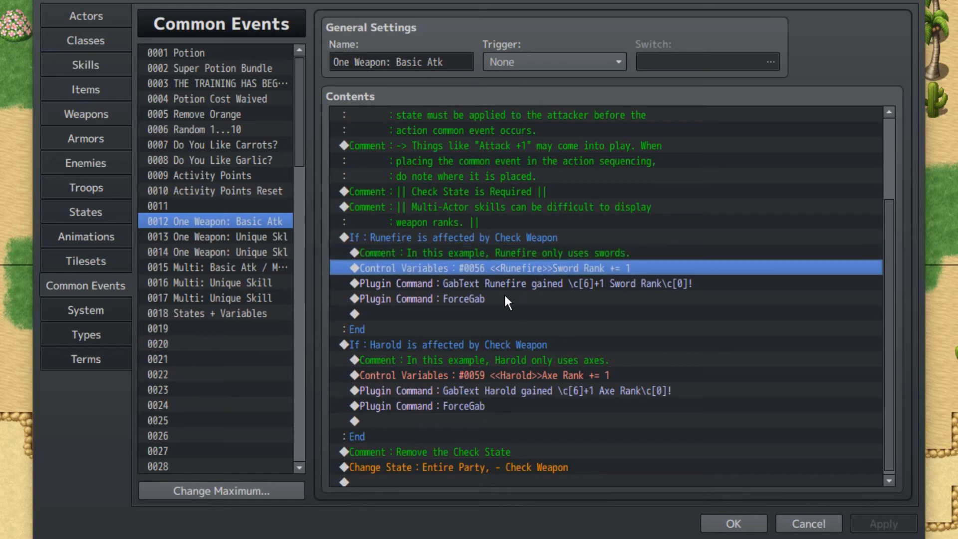
{"action": "left_click", "coordinate": [509, 283]}
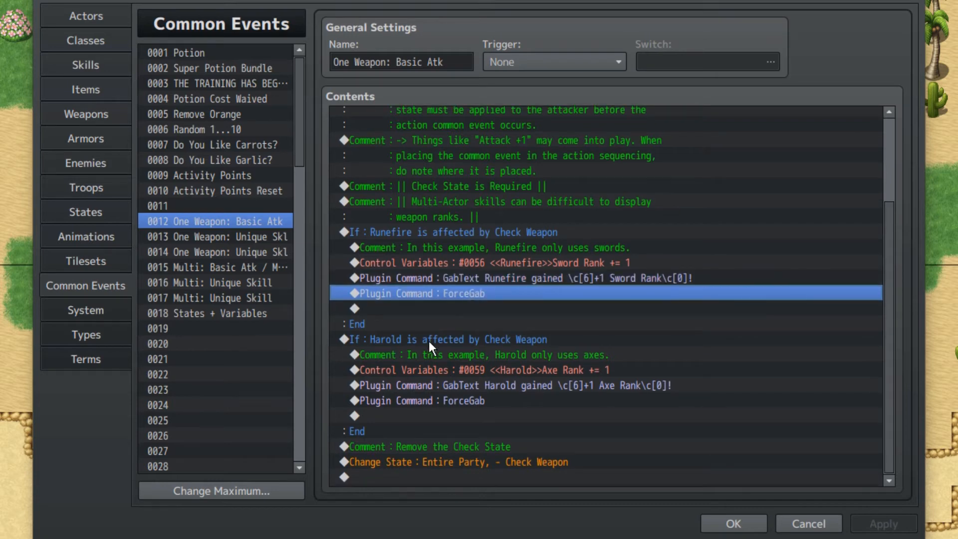
{"action": "left_click", "coordinate": [432, 340]}
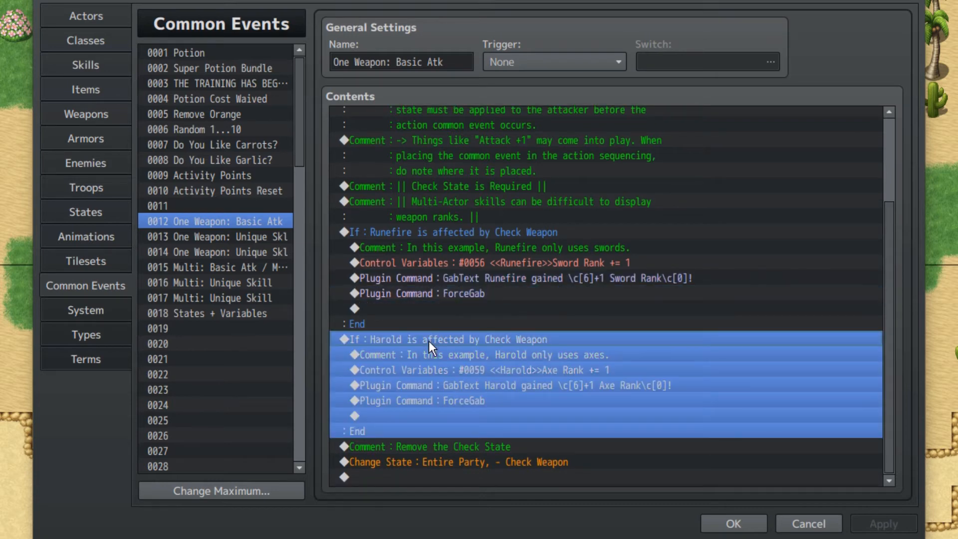
{"action": "left_click", "coordinate": [459, 355]}
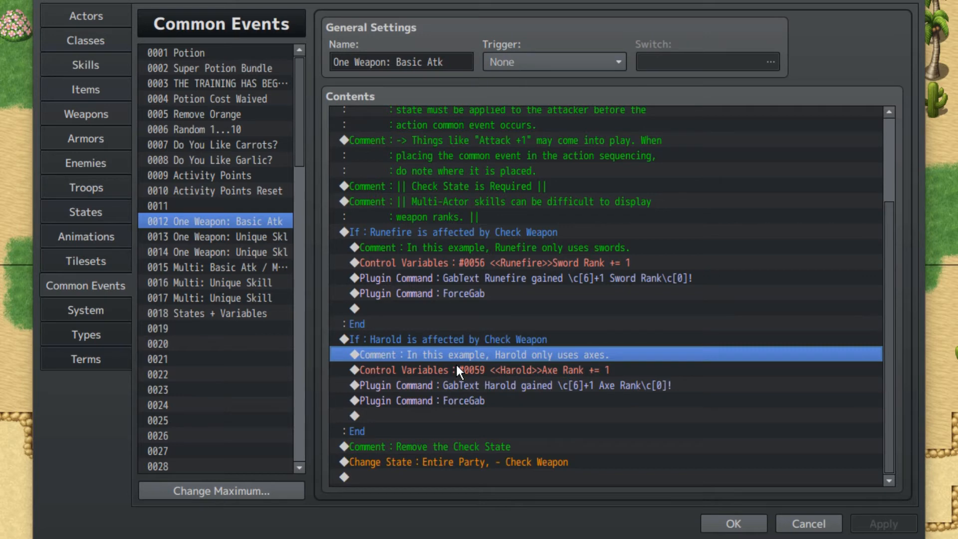
{"action": "left_click", "coordinate": [513, 385]}
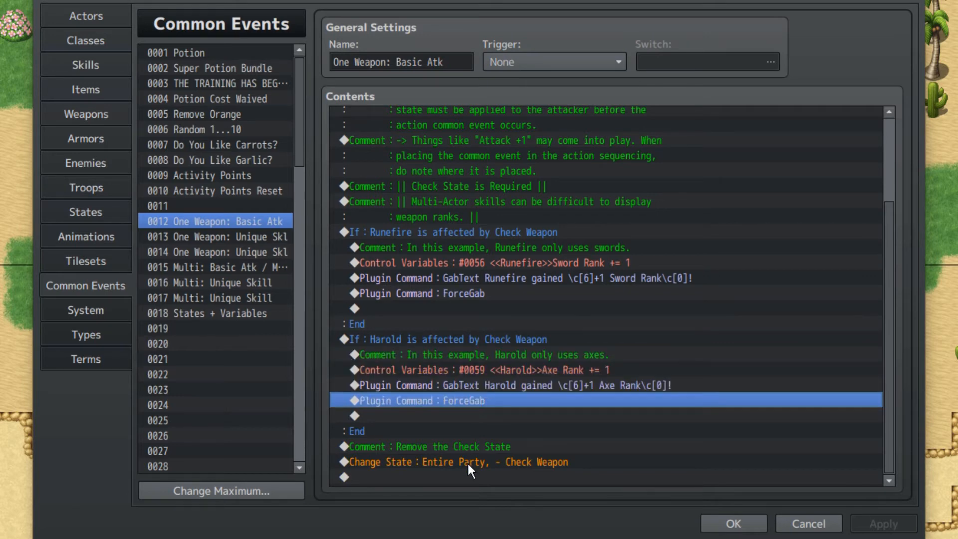
{"action": "left_click", "coordinate": [468, 463]}
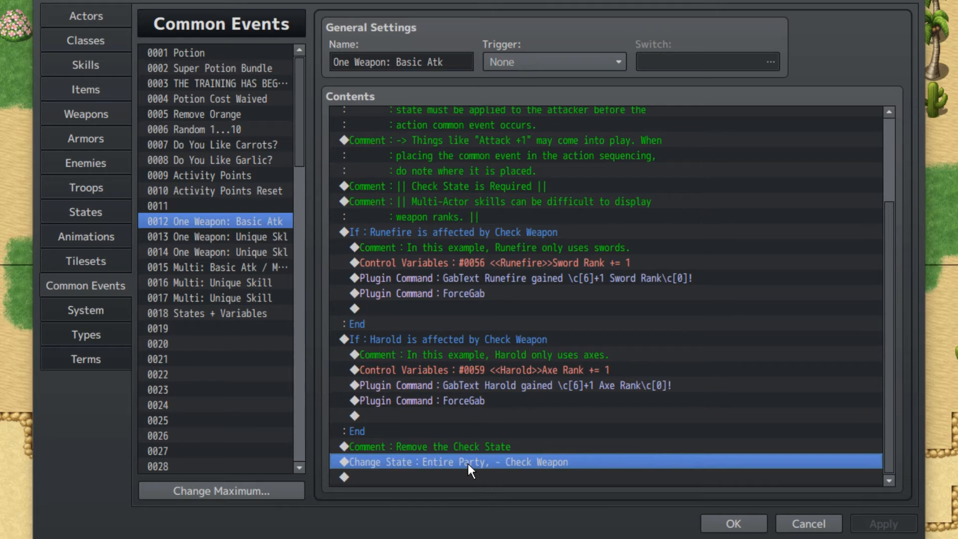
{"action": "left_click", "coordinate": [213, 267]}
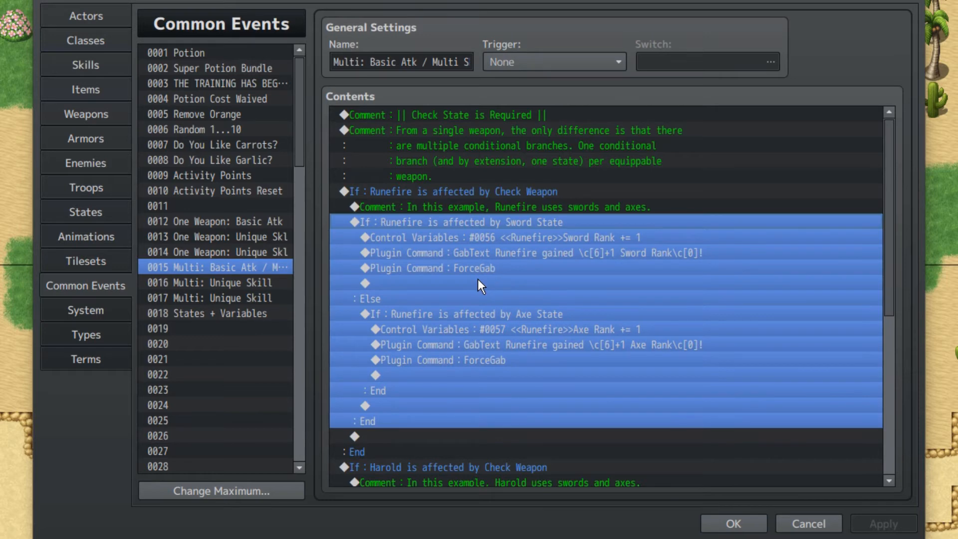
{"action": "mouse_move", "coordinate": [454, 294]}
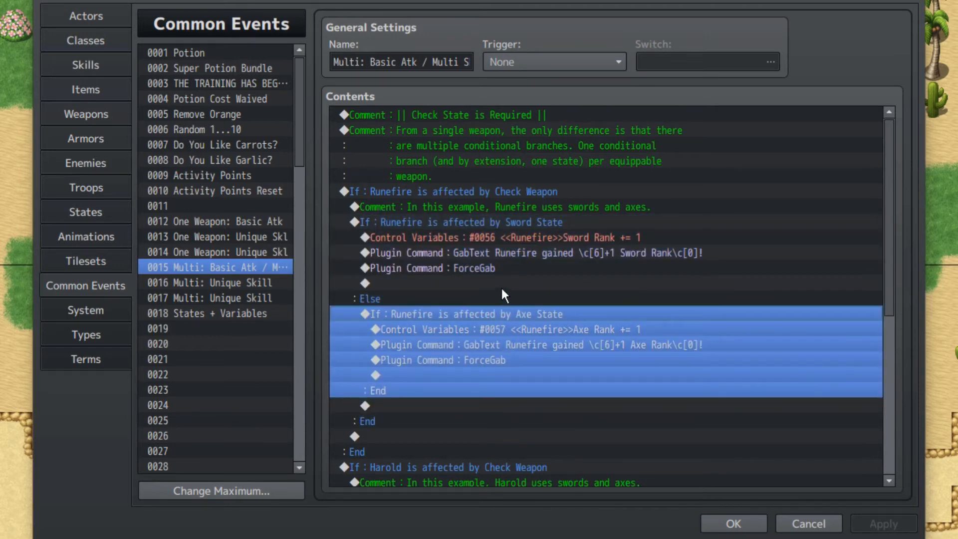
{"action": "mouse_move", "coordinate": [508, 290]}
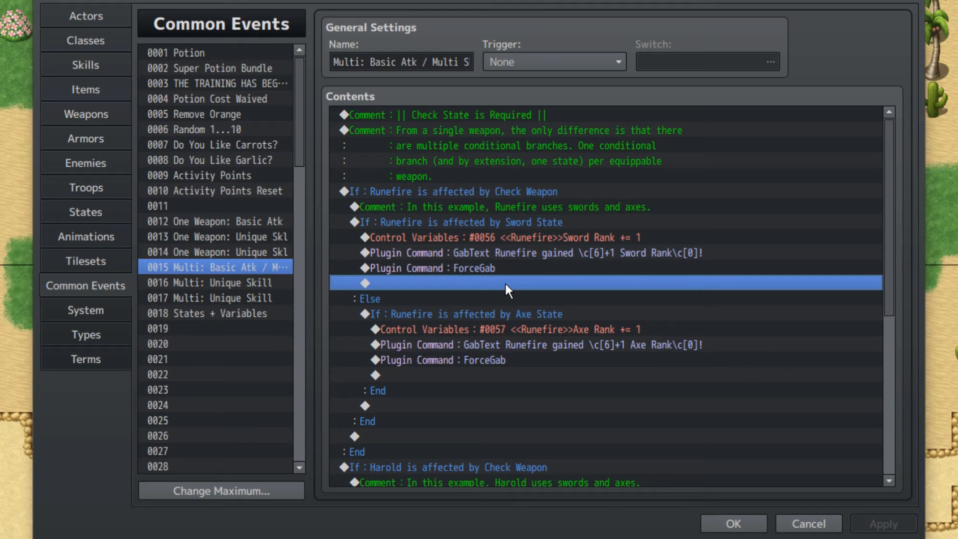
{"action": "mouse_move", "coordinate": [530, 244]}
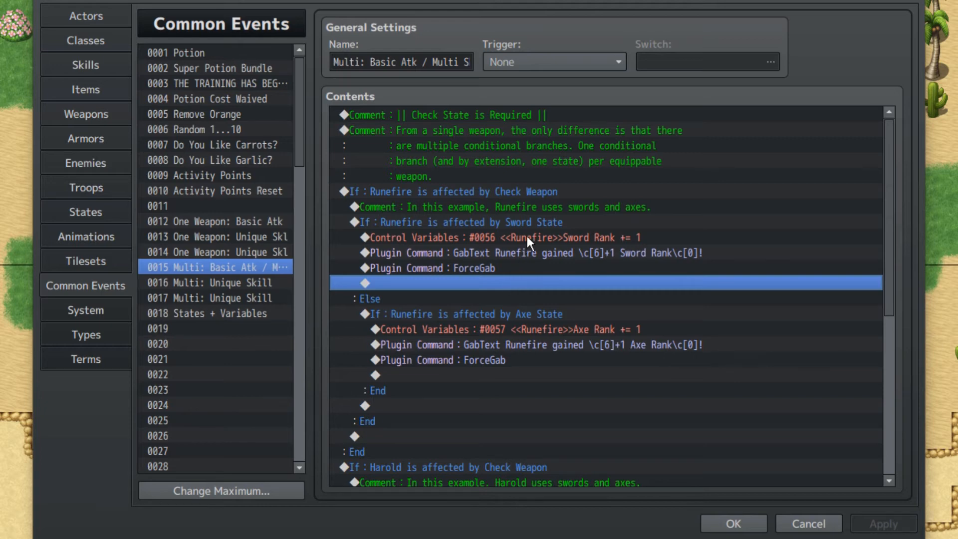
- Inspect Runefire's sword and axe rank increases, then open event 0013 One Weapon: Unique Skl
{"action": "left_click", "coordinate": [499, 237]}
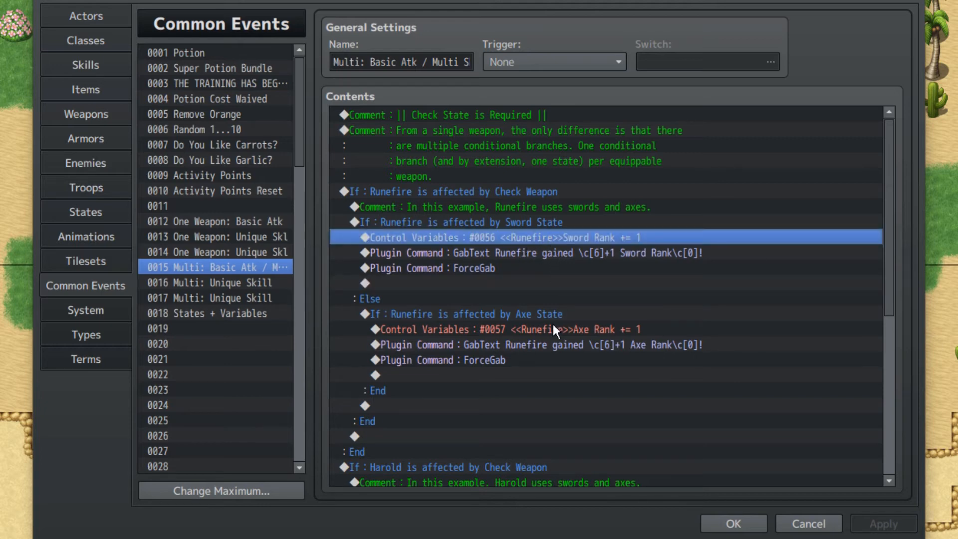
{"action": "left_click", "coordinate": [552, 329]}
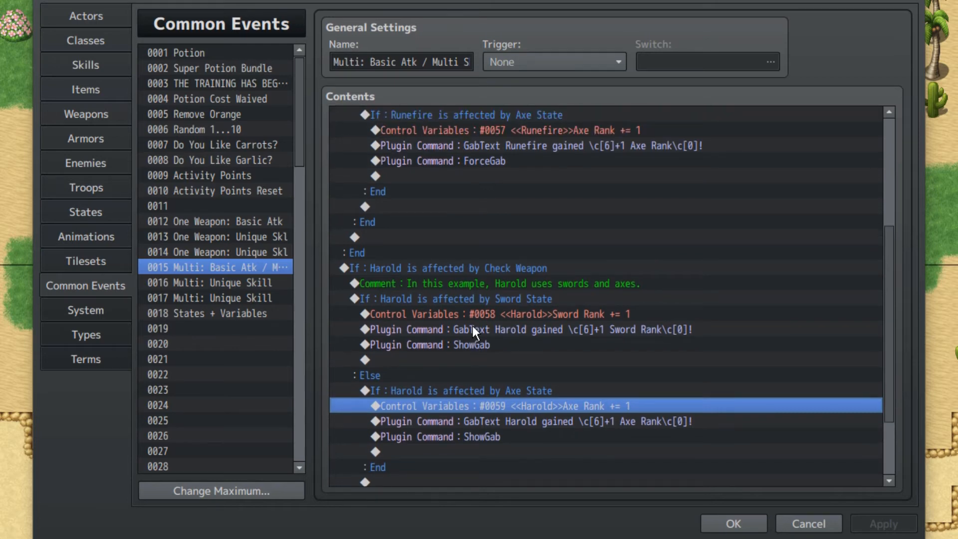
{"action": "scroll", "scroll_direction": "down", "scroll_amount": 3}
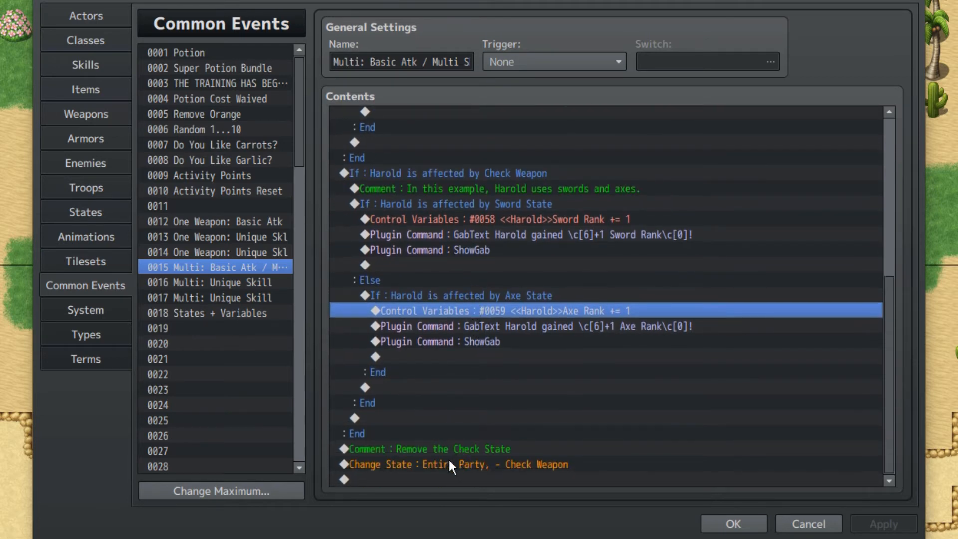
{"action": "left_click", "coordinate": [214, 236]}
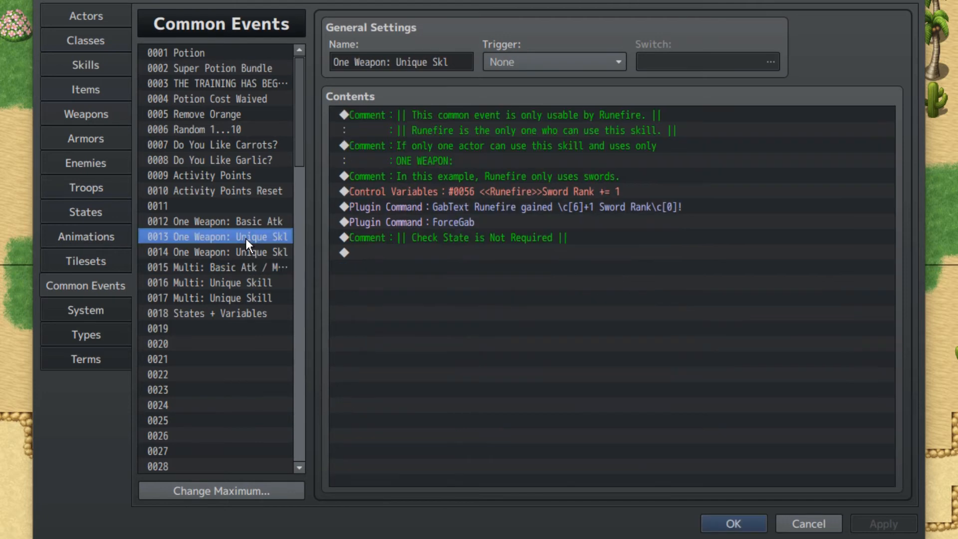
- Switch between common events 0014, 0013 and 0012 to compare their rank increases
{"action": "left_click", "coordinate": [214, 252]}
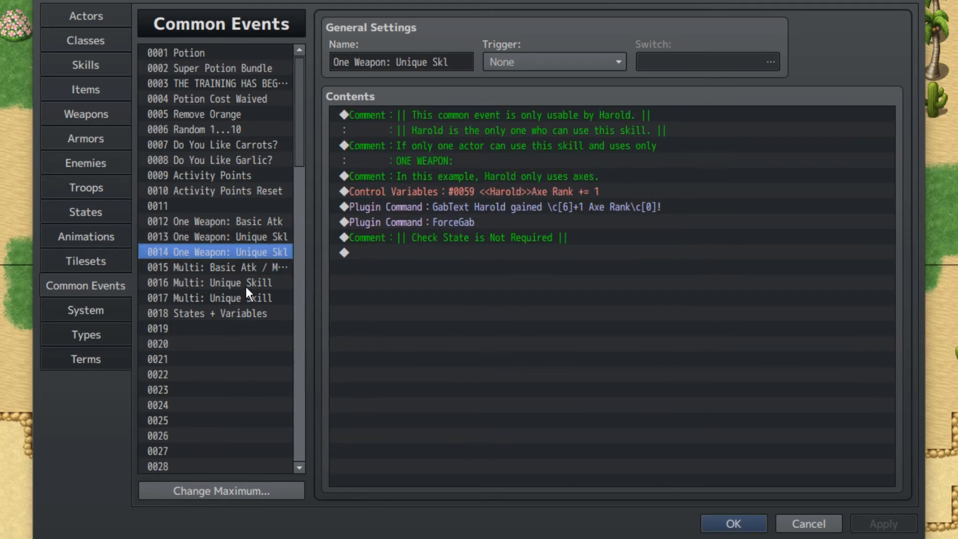
{"action": "left_click", "coordinate": [215, 237]}
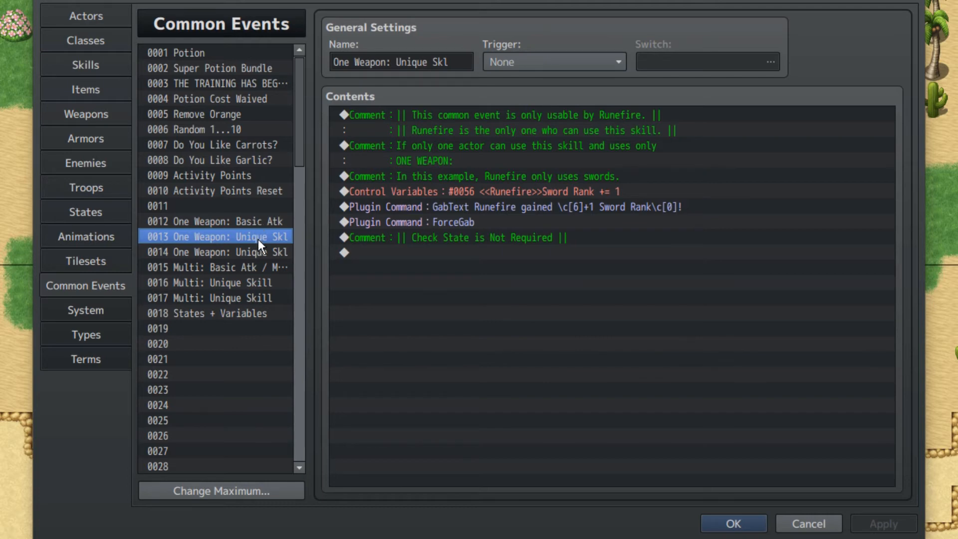
{"action": "left_click", "coordinate": [214, 221]}
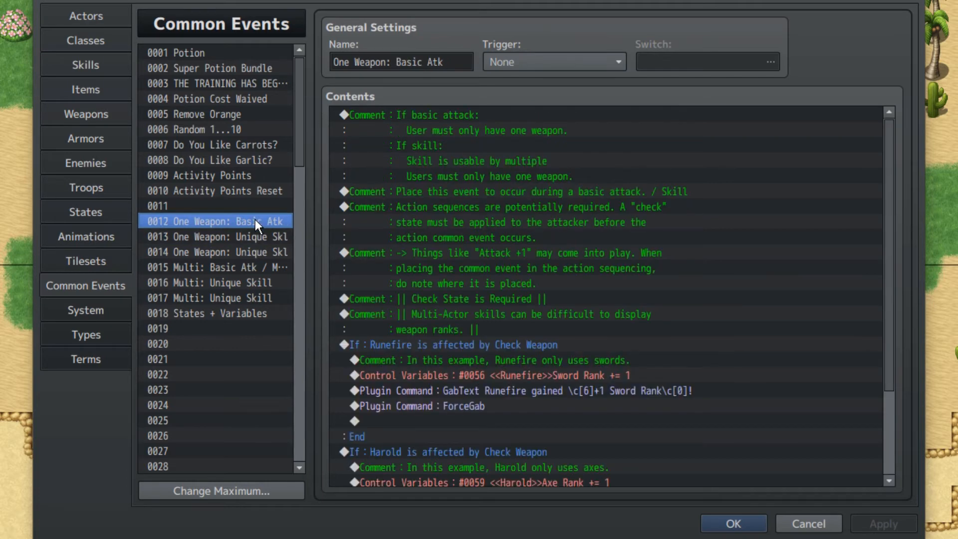
{"action": "left_click", "coordinate": [215, 237]}
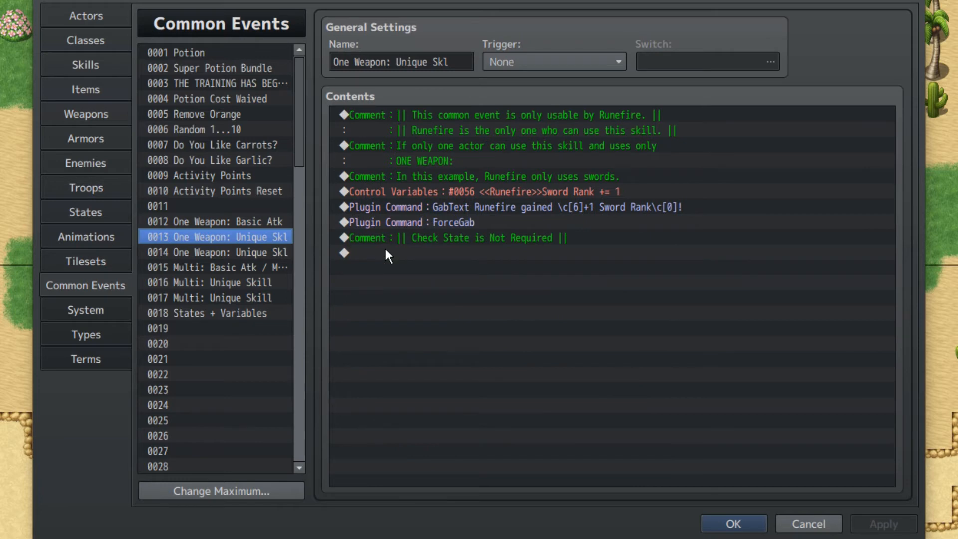
{"action": "mouse_move", "coordinate": [398, 149]}
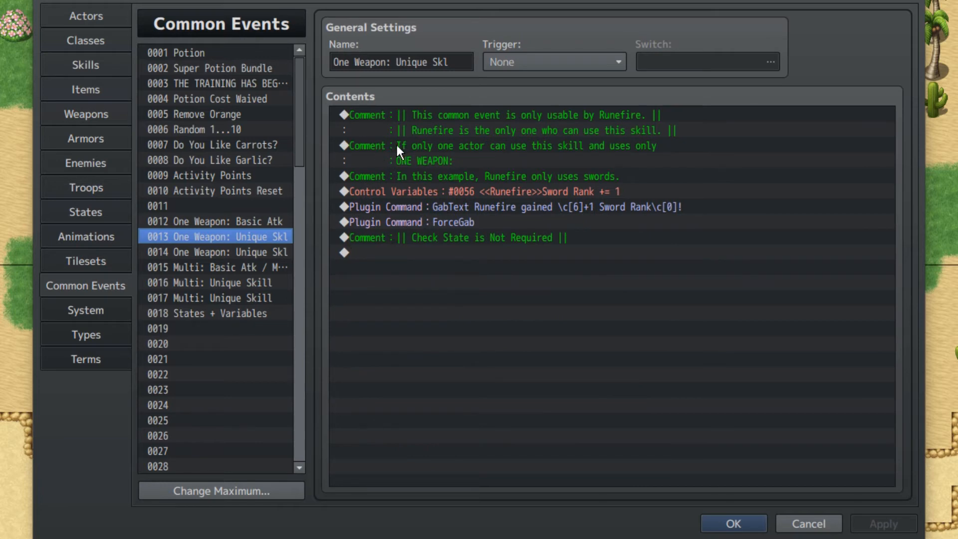
{"action": "mouse_move", "coordinate": [386, 197]}
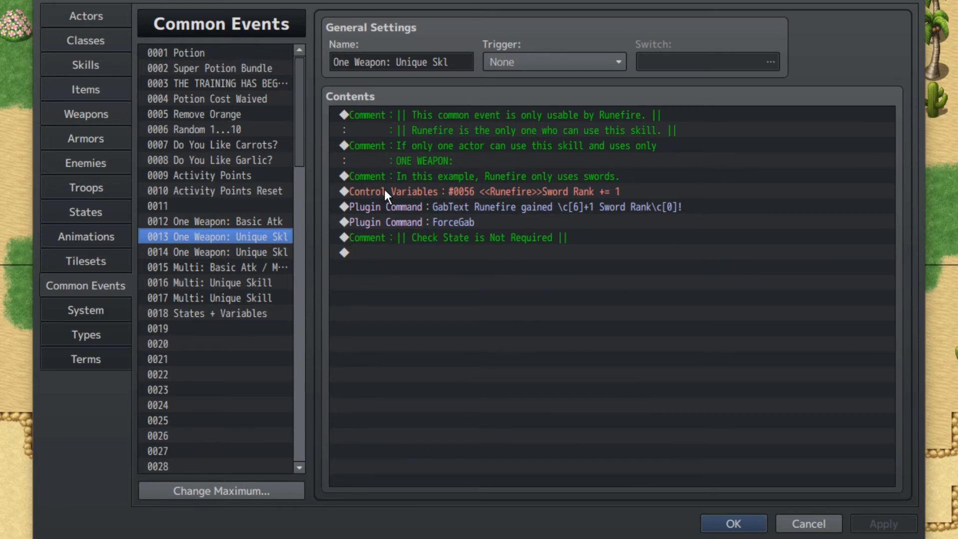
- Check Harold's Axe Rank increase, then Runefire's Axe Rank branch in 0016 Multi: Unique Skill
{"action": "left_click", "coordinate": [215, 252]}
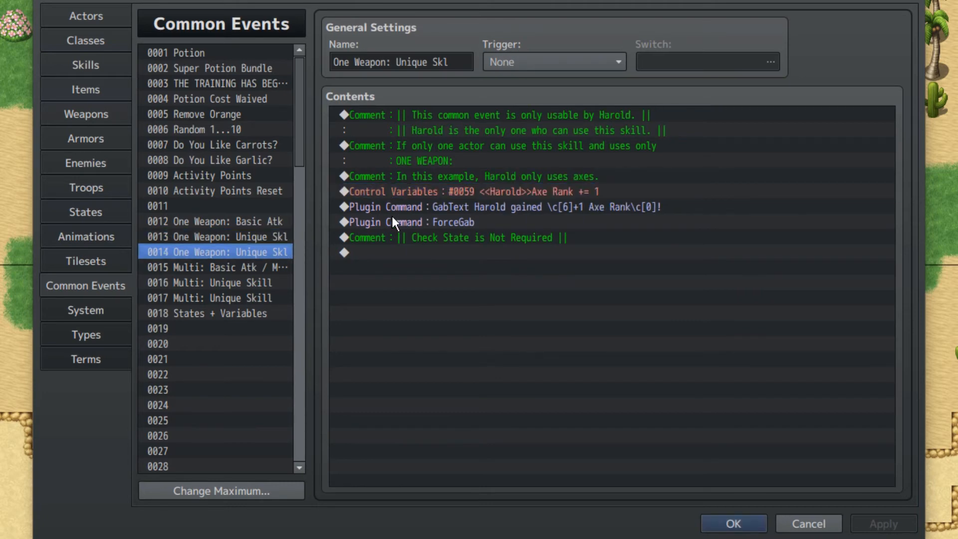
{"action": "left_click", "coordinate": [415, 192]}
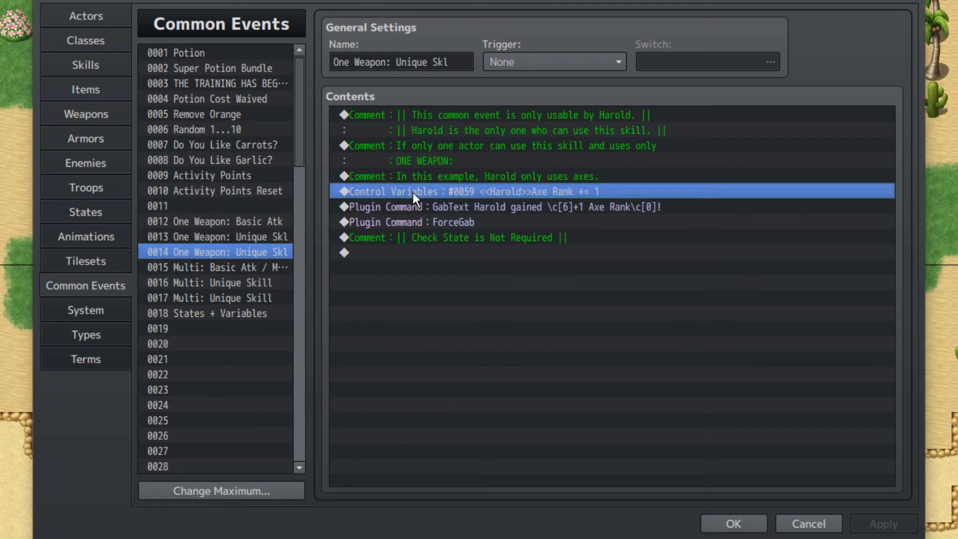
{"action": "left_click", "coordinate": [214, 283]}
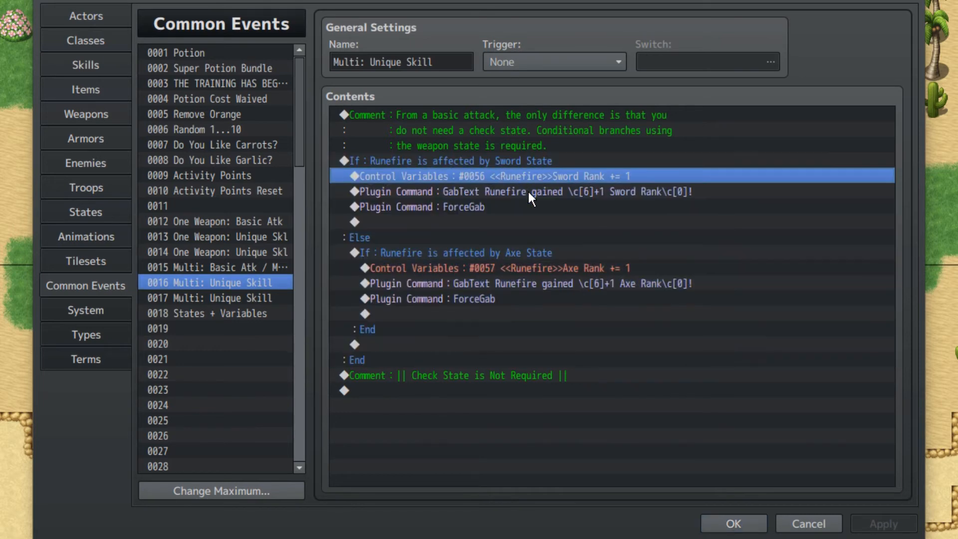
{"action": "left_click", "coordinate": [455, 268]}
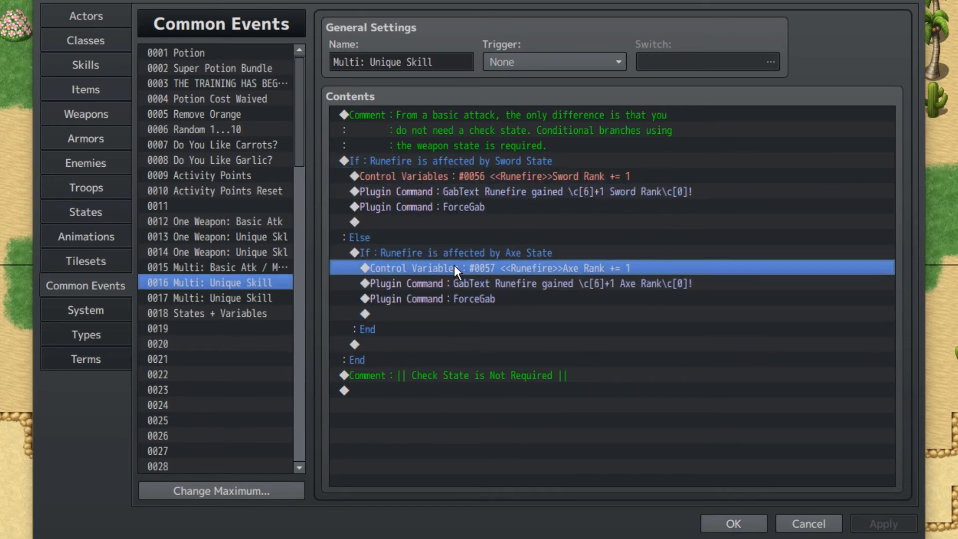
{"action": "mouse_move", "coordinate": [494, 290]}
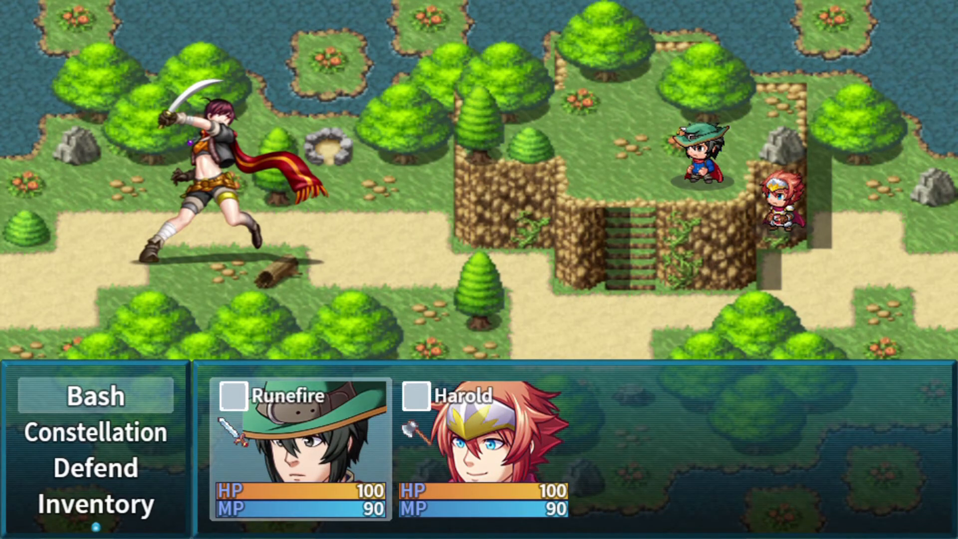
- Scroll down while preparing the Runefire and Harold battle test
{"action": "scroll", "scroll_direction": "down", "scroll_amount": 3}
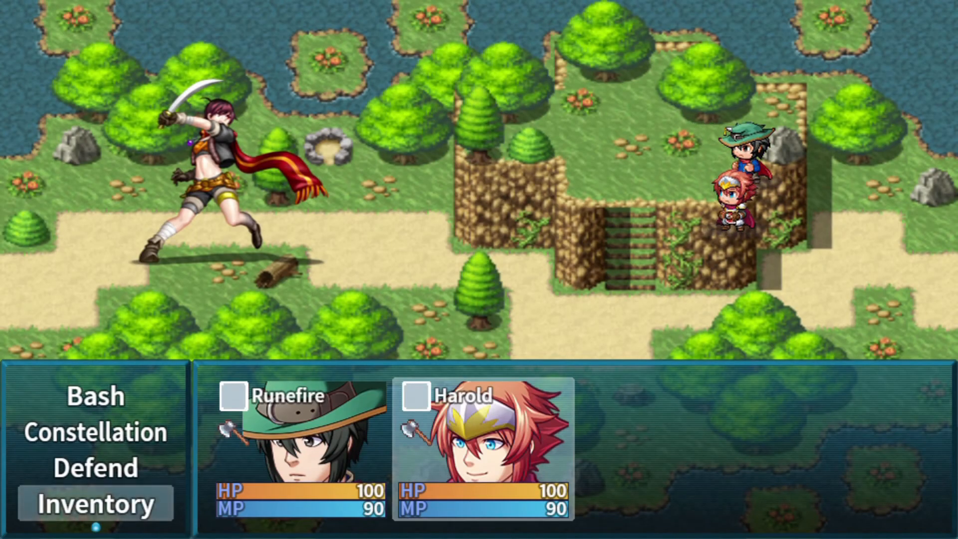
- Choose Harold's equip command in the battle menu to change weapons
{"action": "left_click", "coordinate": [90, 505]}
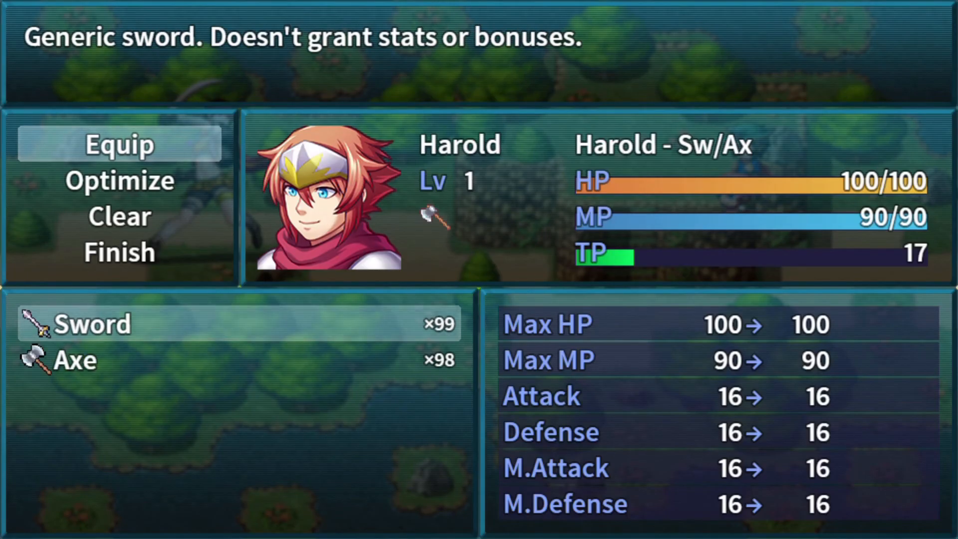